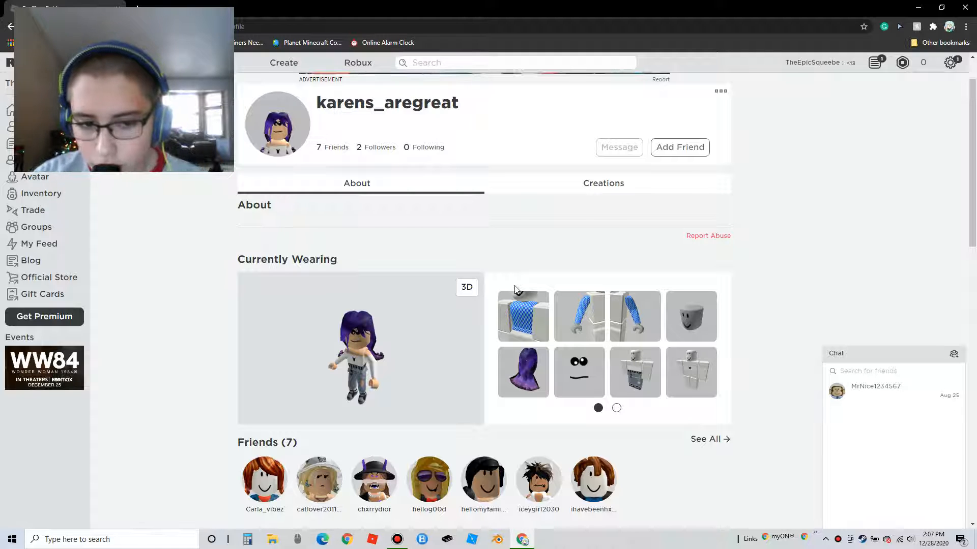
# Scroll down through the alt account's profile page
pyautogui.scroll(-3)
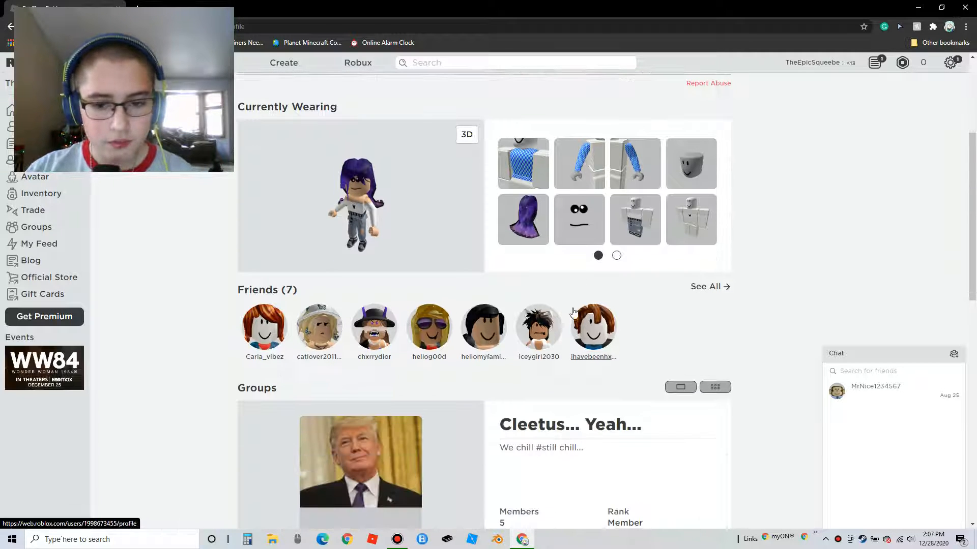
pyautogui.scroll(-3)
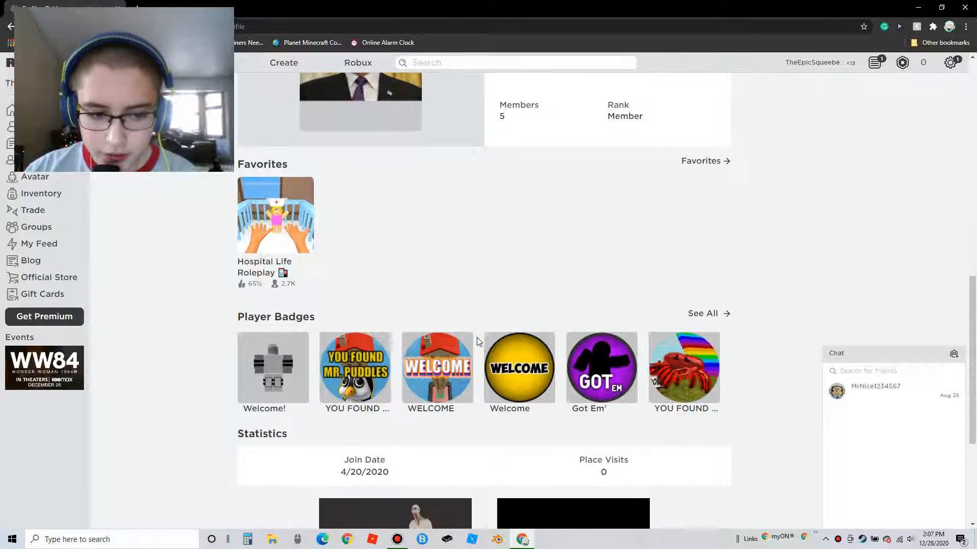
pyautogui.scroll(-3)
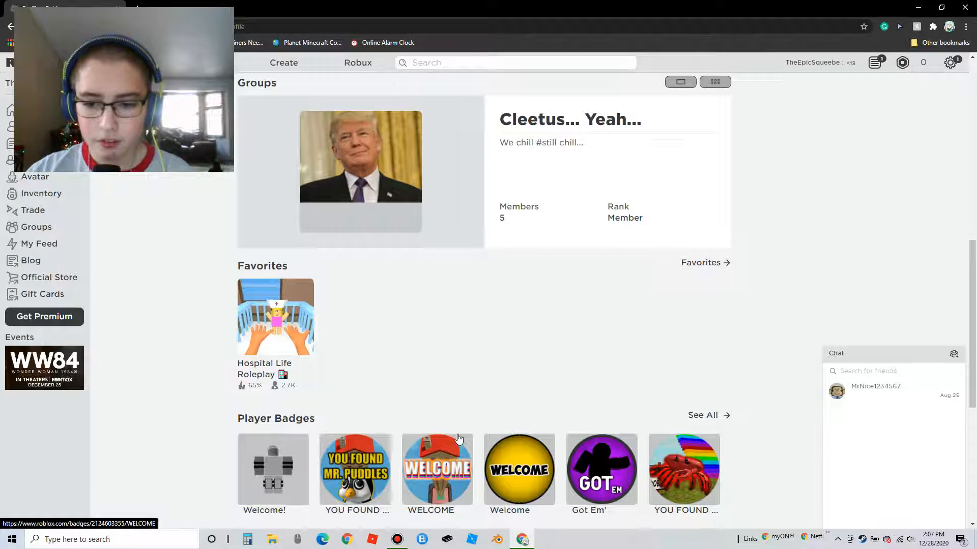
pyautogui.scroll(-3)
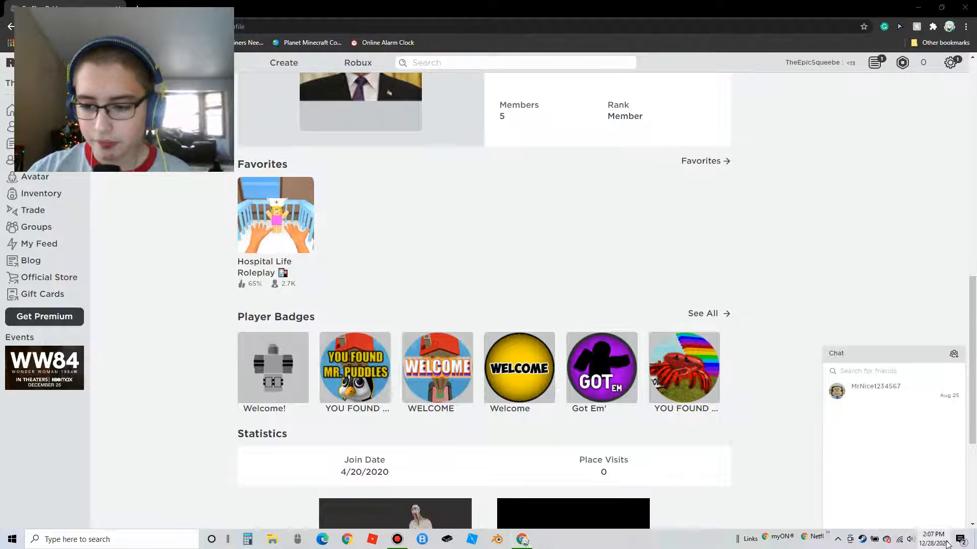
# Page the calendar back to April 2019, then to December 2019, and close it
pyautogui.click(931, 537)
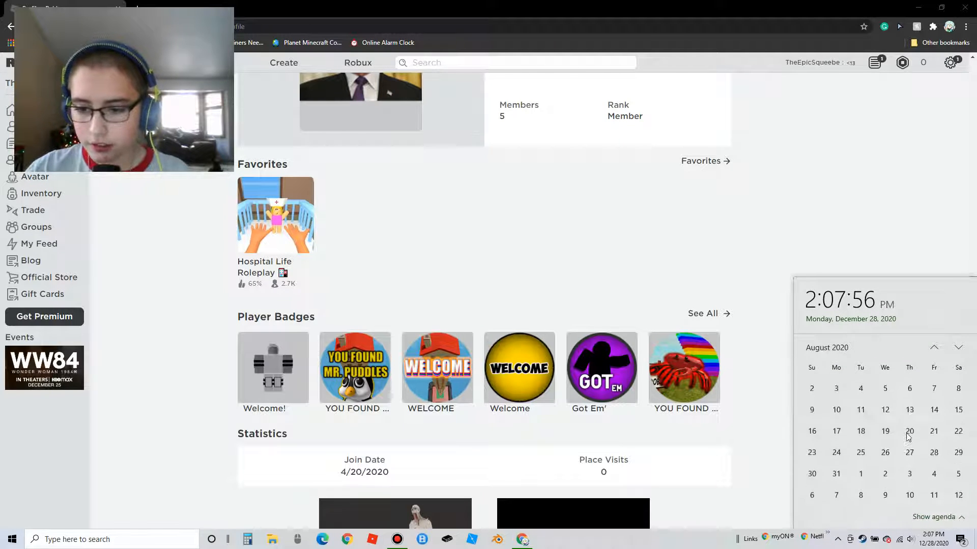
pyautogui.click(934, 347)
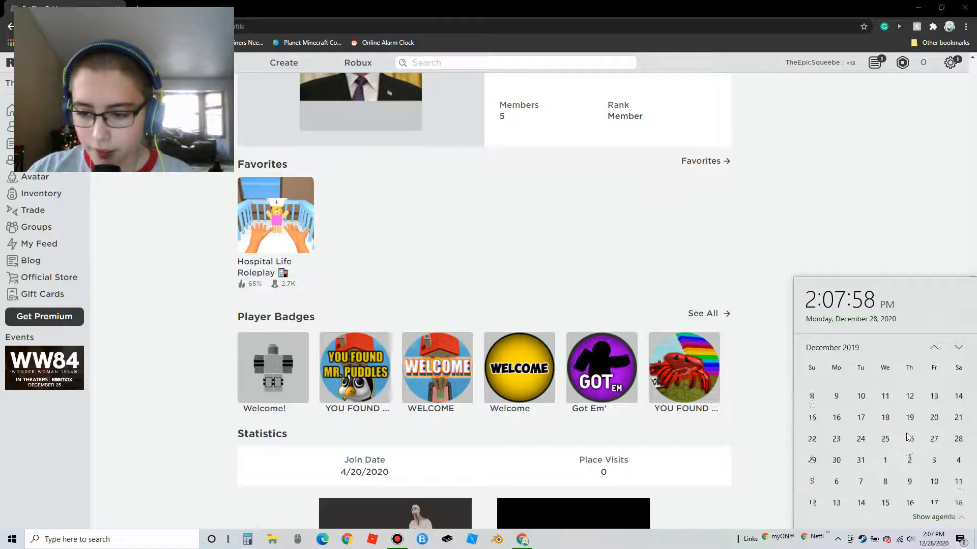
pyautogui.click(934, 348)
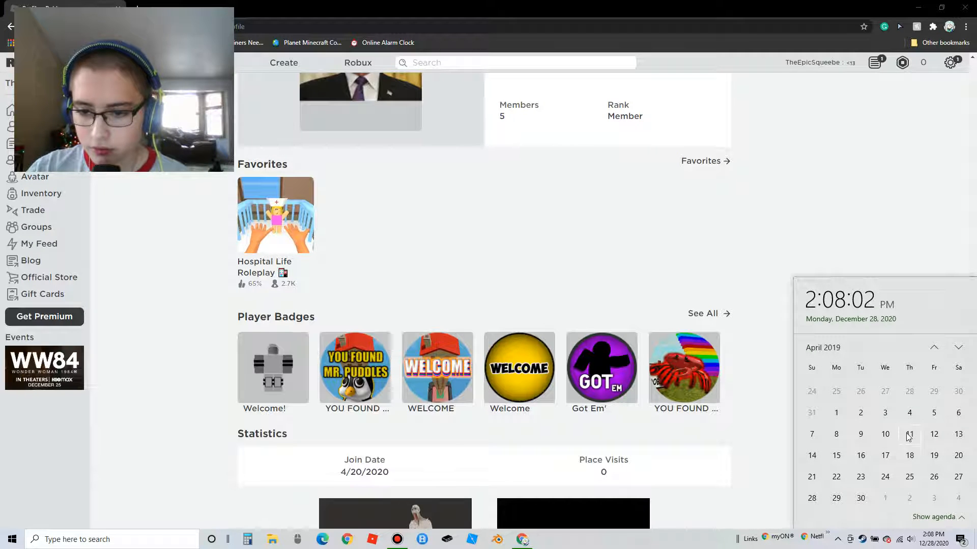
pyautogui.click(959, 348)
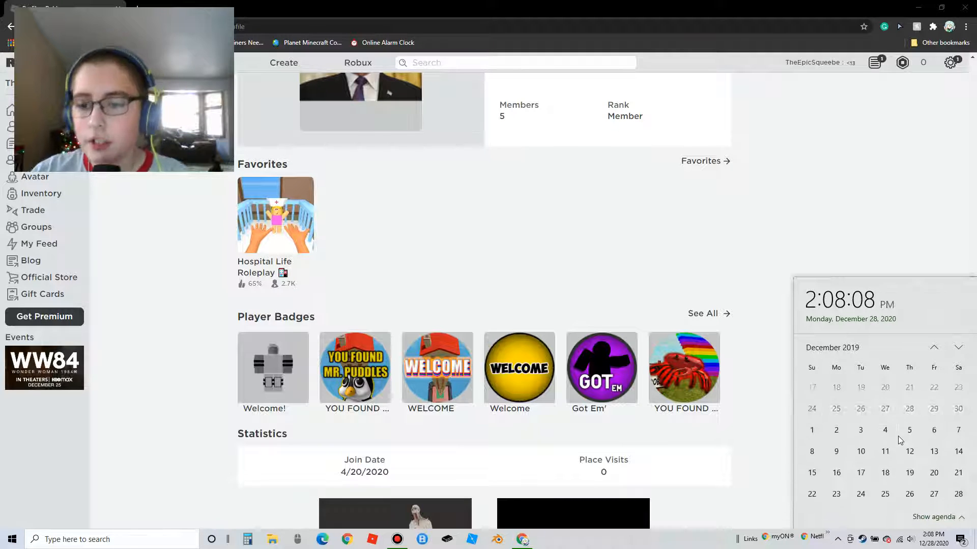
pyautogui.click(958, 347)
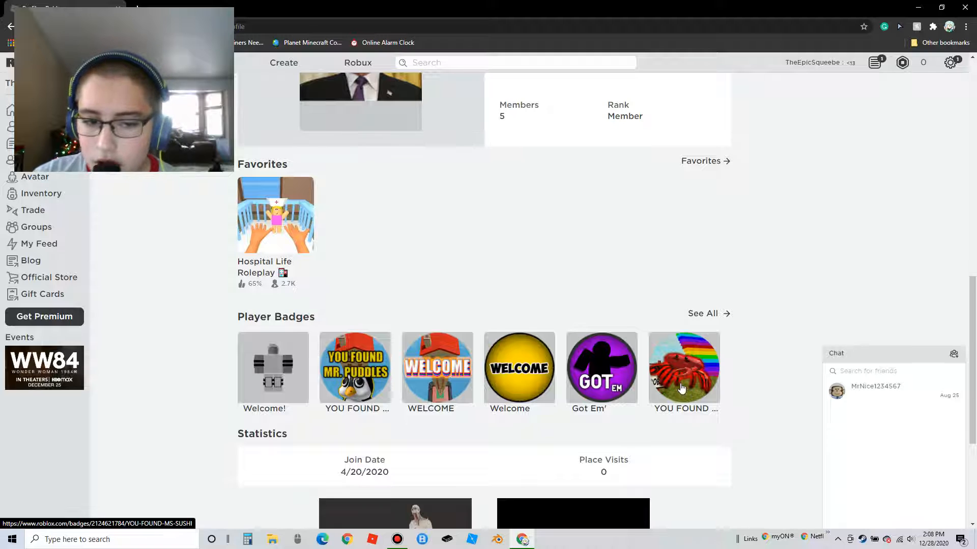
pyautogui.scroll(-3)
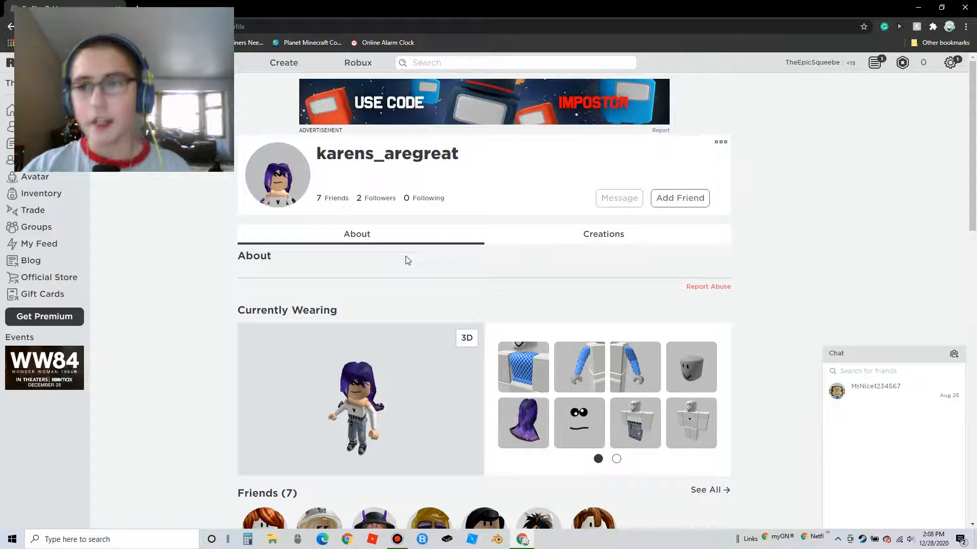
pyautogui.moveTo(404, 307)
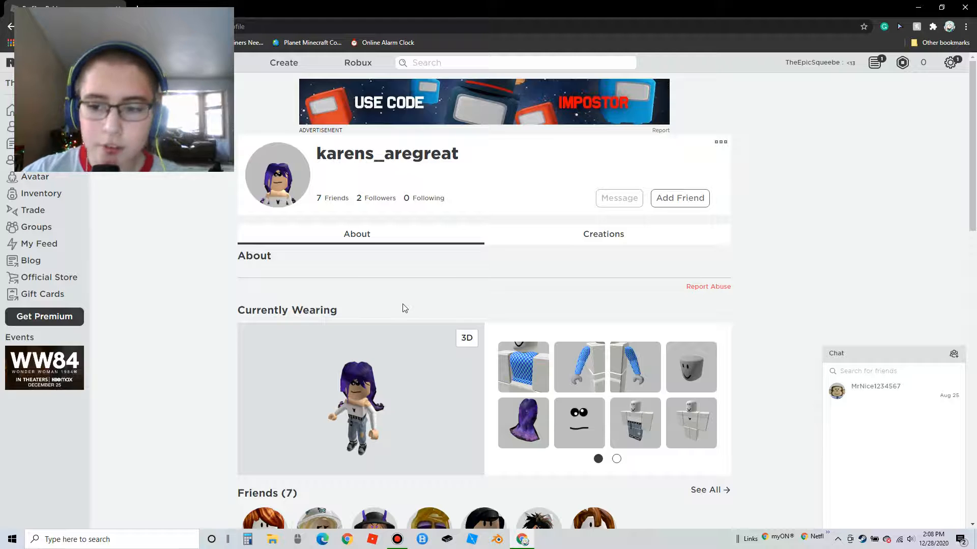
pyautogui.moveTo(162, 175)
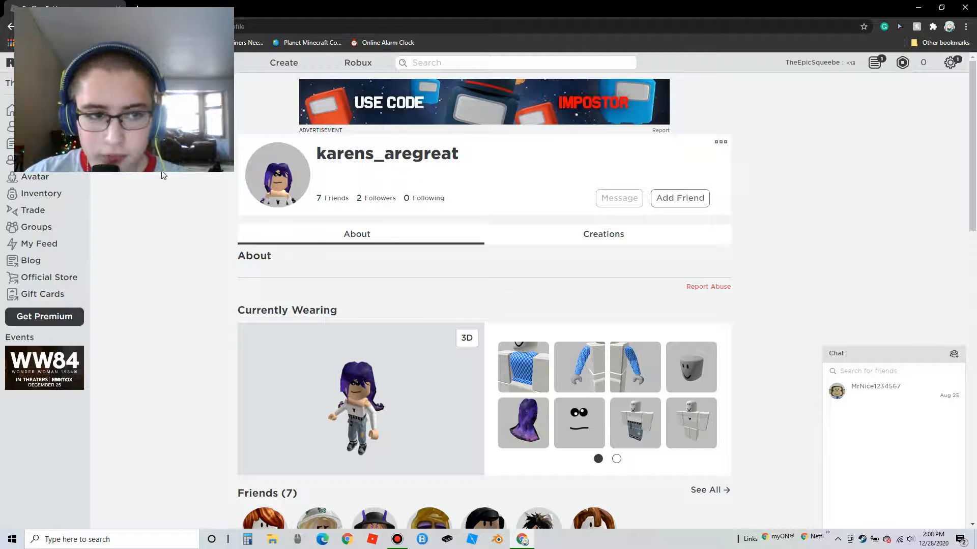
pyautogui.moveTo(56, 187)
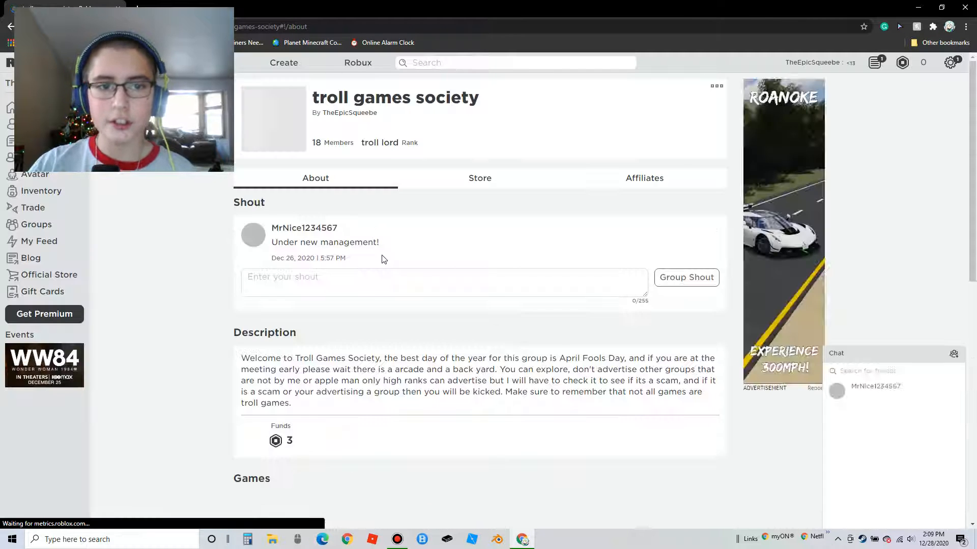
pyautogui.scroll(-3)
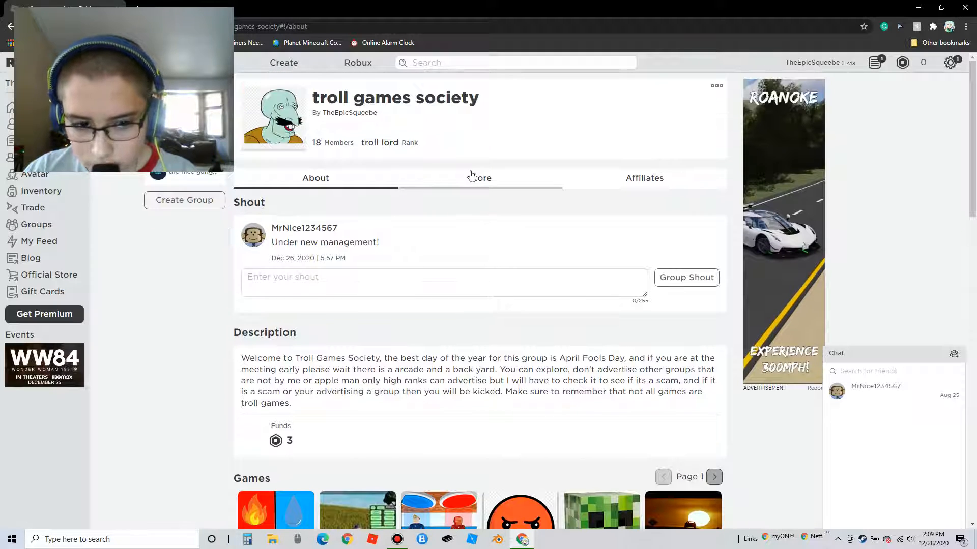
pyautogui.scroll(-3)
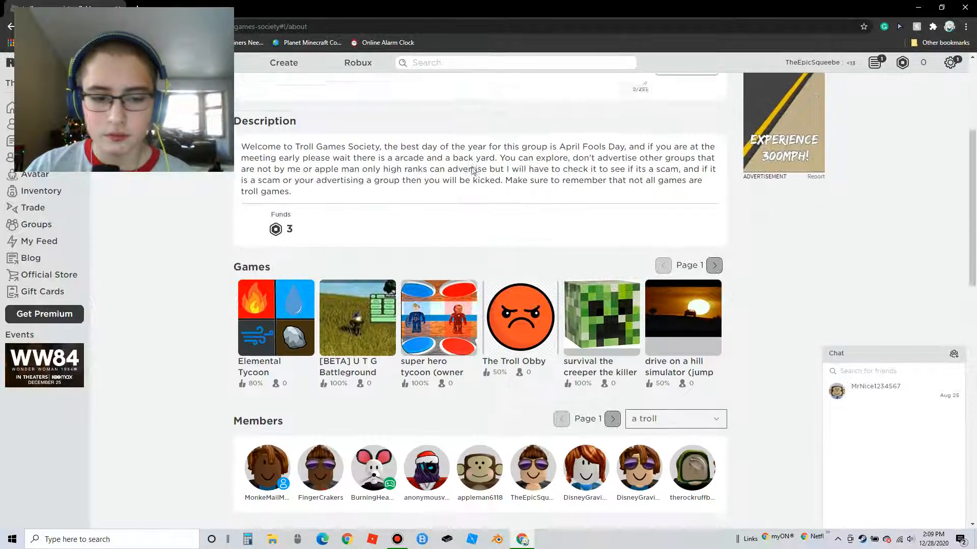
pyautogui.scroll(-3)
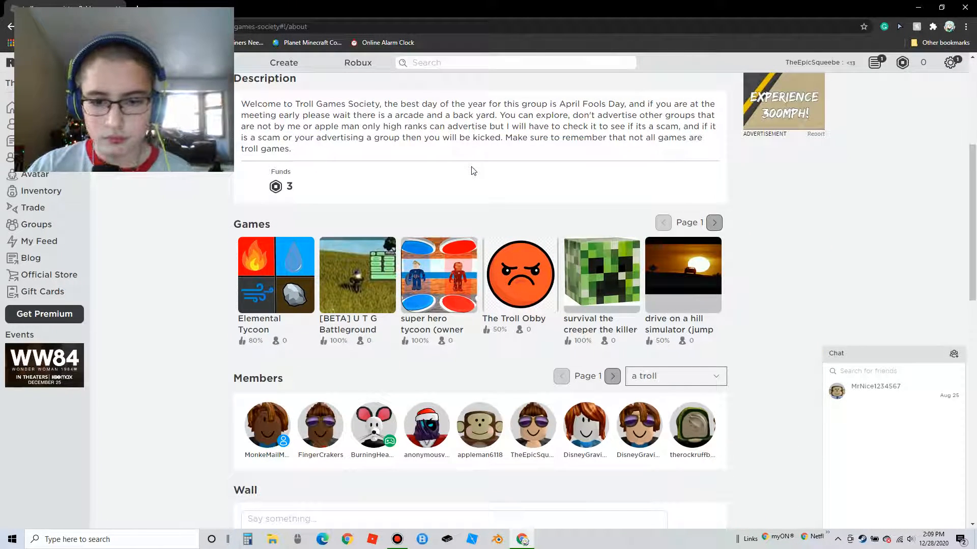
pyautogui.scroll(-3)
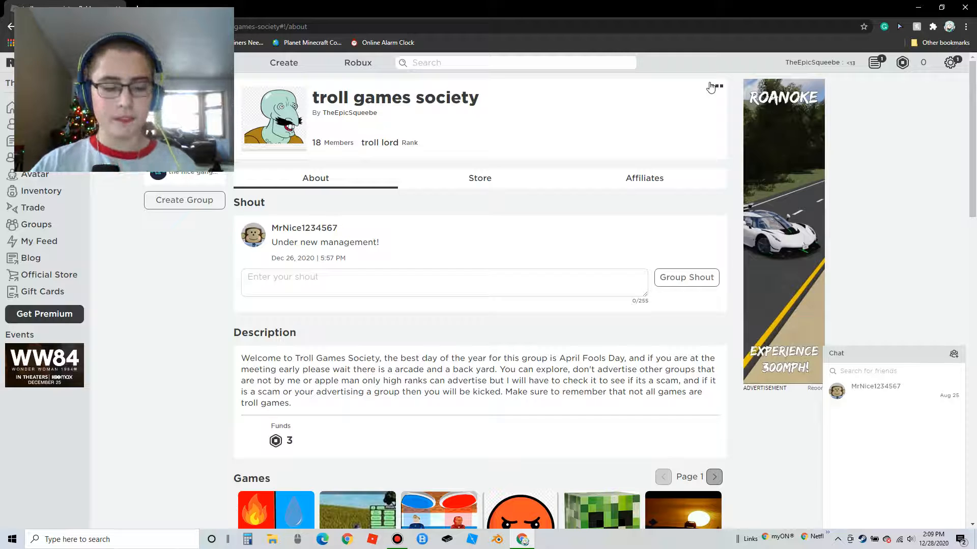
pyautogui.scroll(-3)
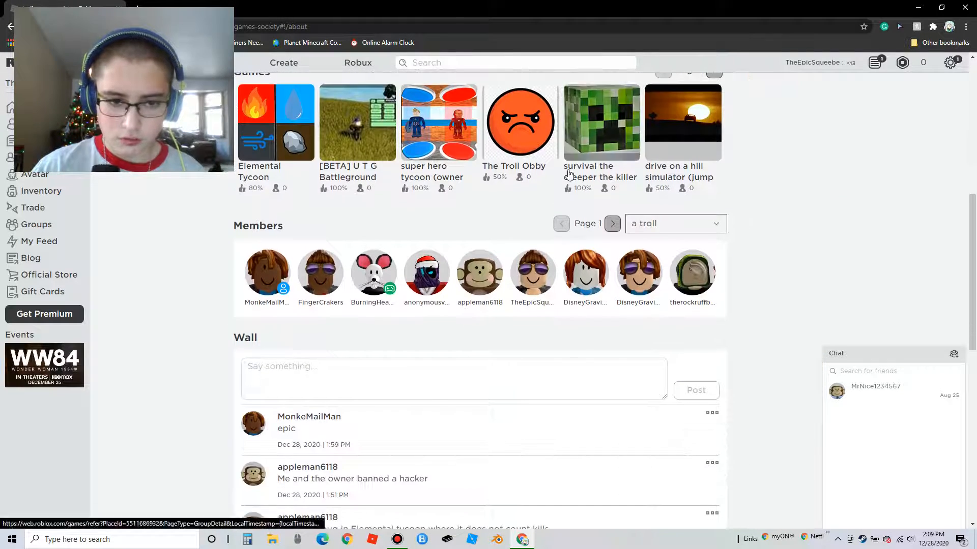
# View members ranked troll master, troll king/queen and troll admin, then the group Store
pyautogui.click(676, 223)
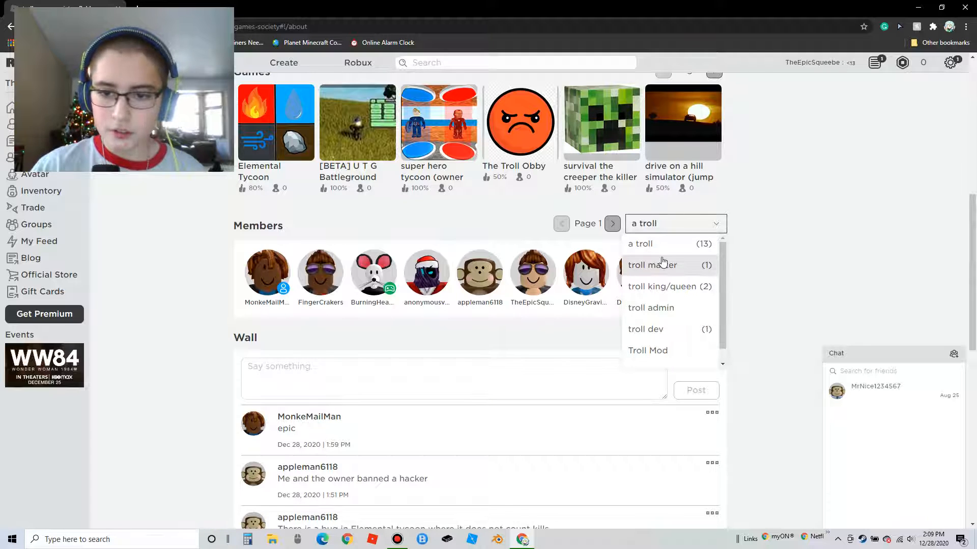
pyautogui.click(652, 265)
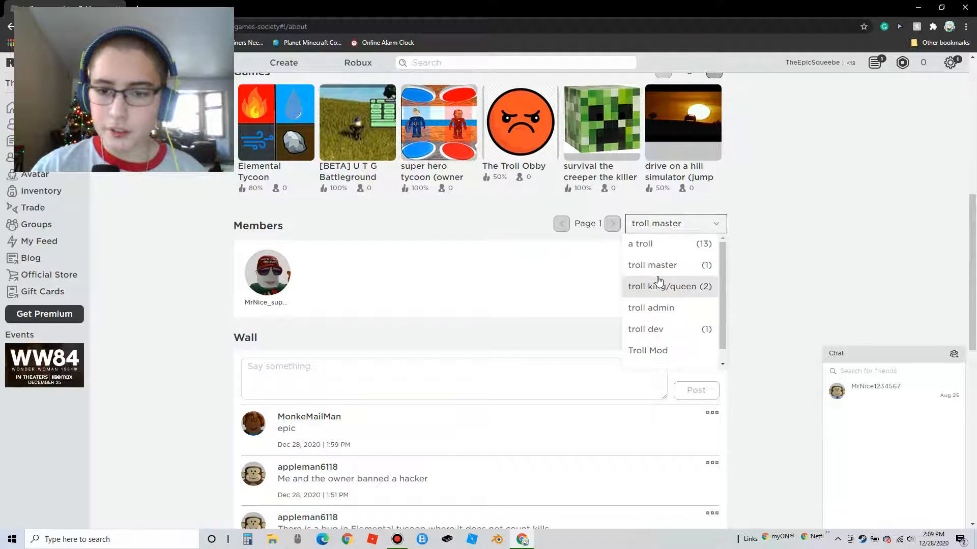
pyautogui.click(662, 287)
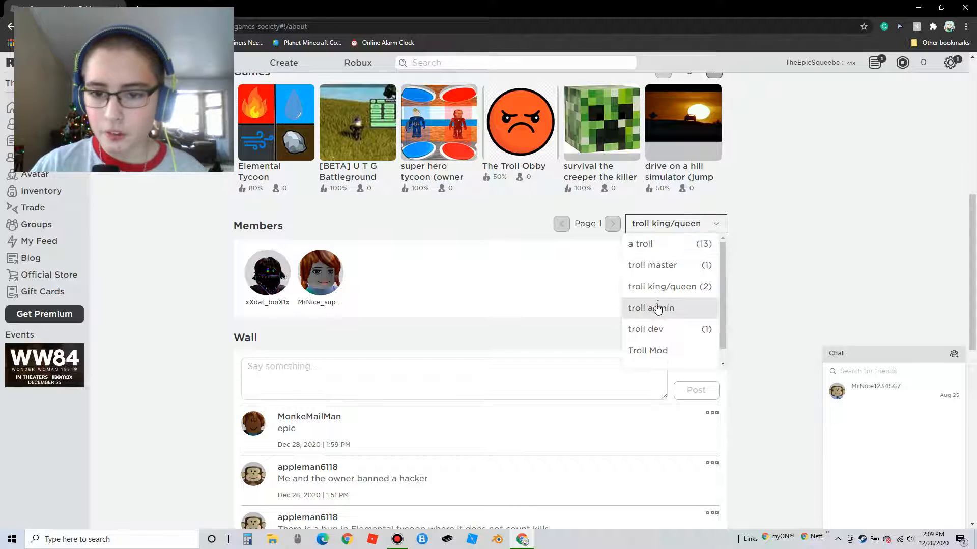
pyautogui.click(646, 329)
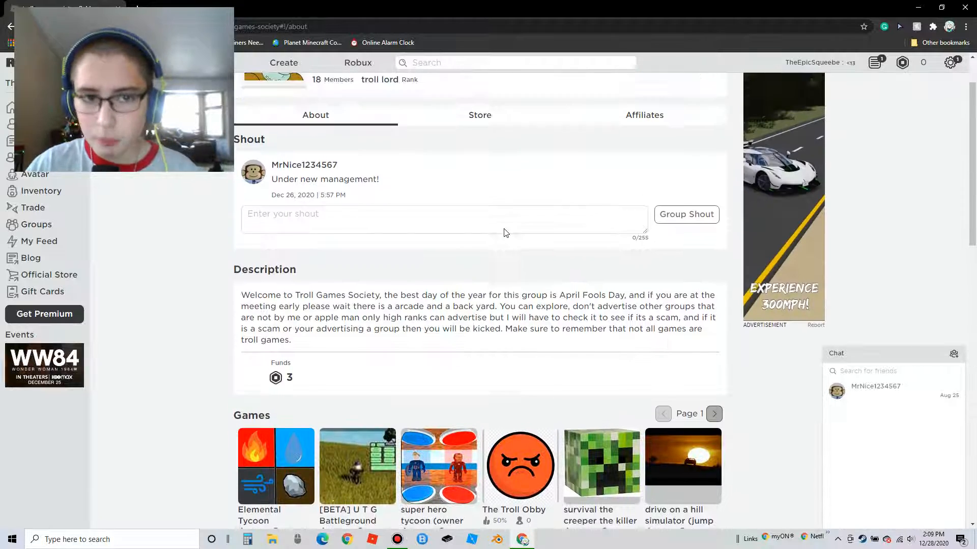
pyautogui.click(479, 115)
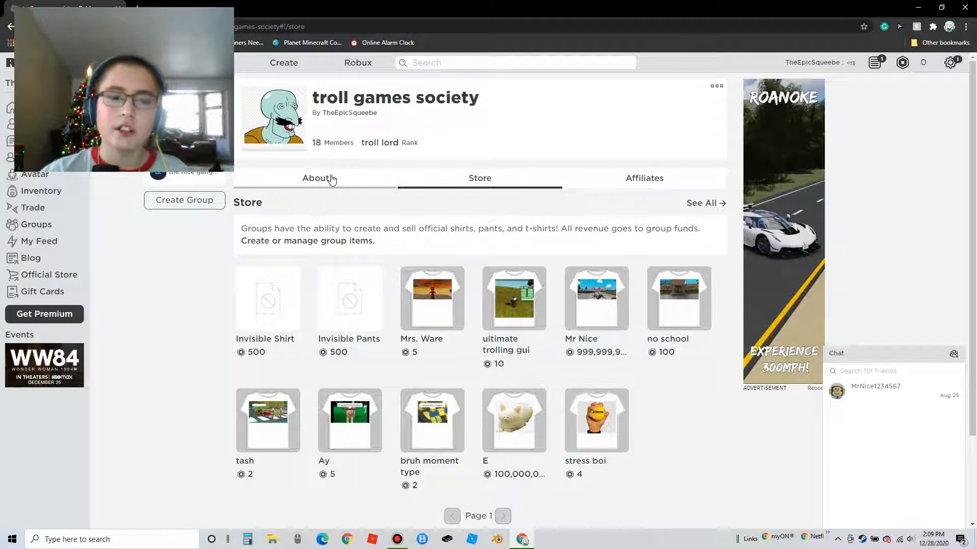
pyautogui.click(315, 178)
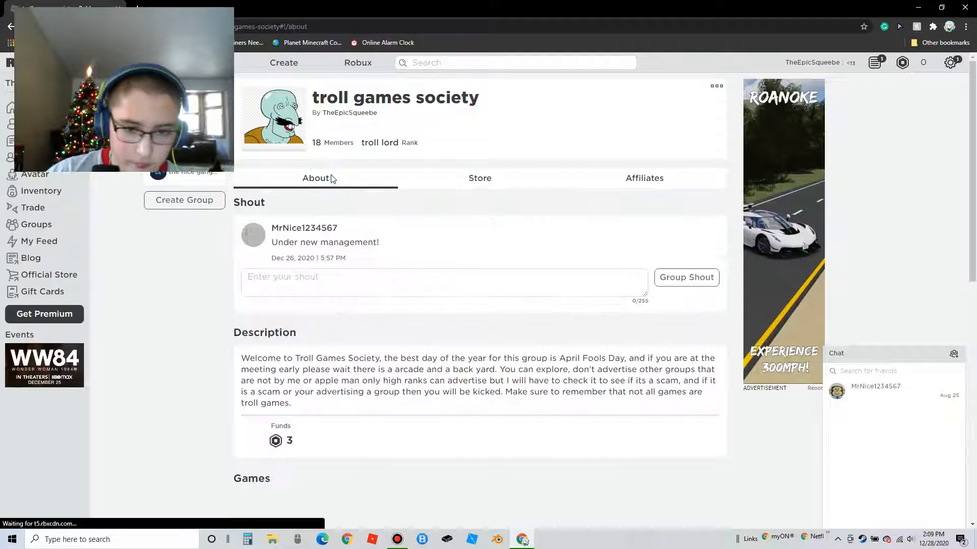
pyautogui.scroll(-3)
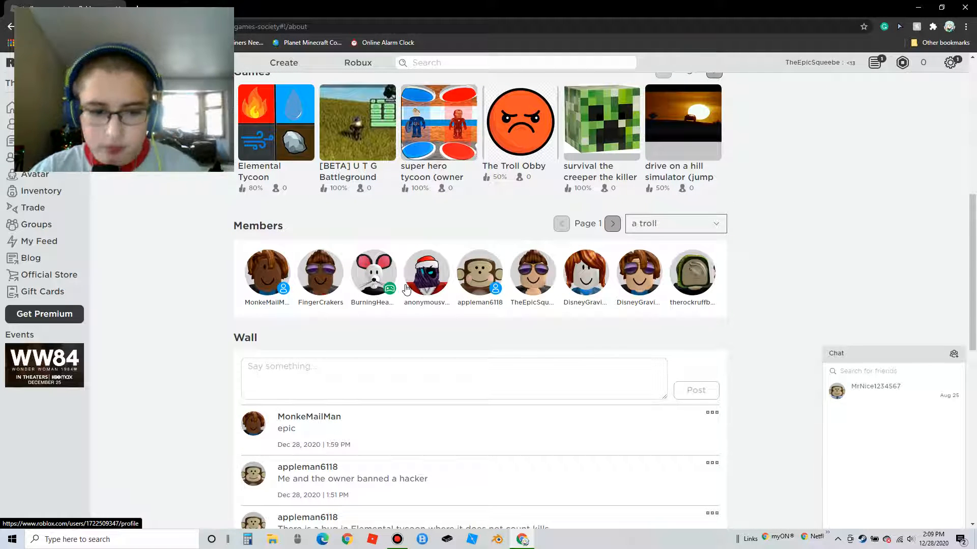
pyautogui.scroll(-3)
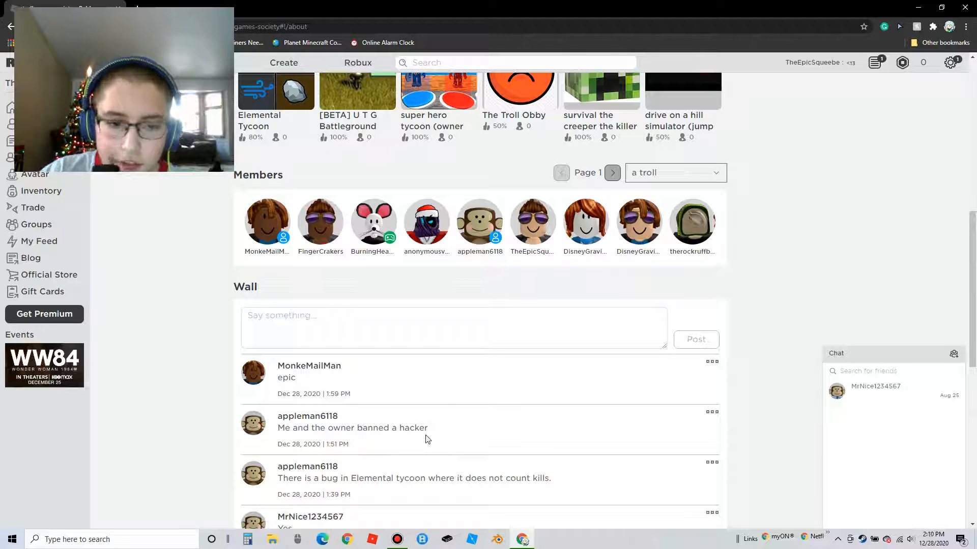
pyautogui.moveTo(399, 429)
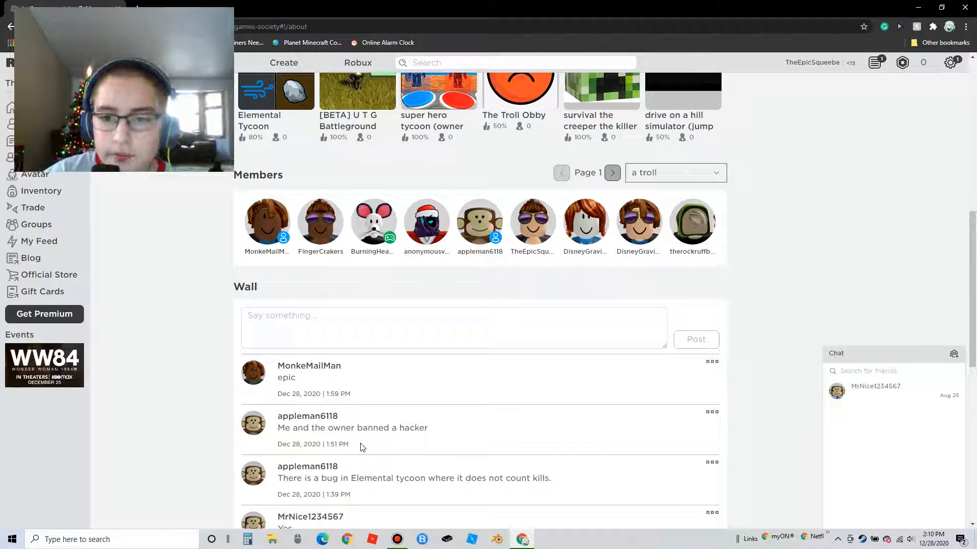
pyautogui.moveTo(690, 257)
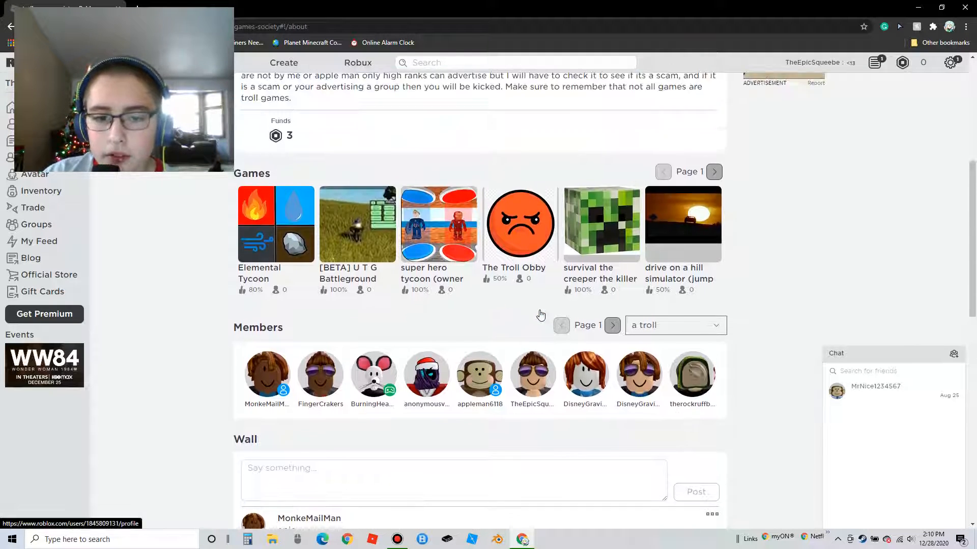
pyautogui.scroll(3)
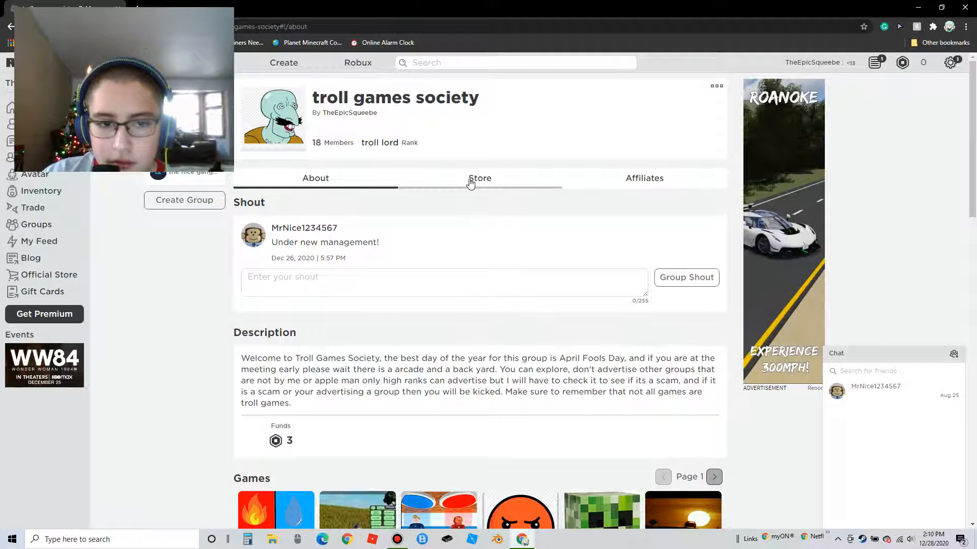
pyautogui.click(479, 179)
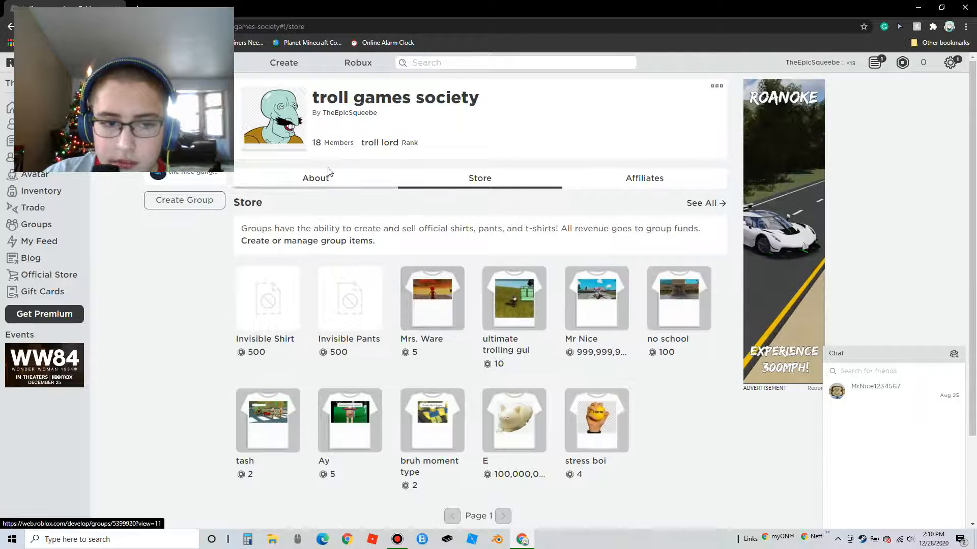
pyautogui.click(315, 177)
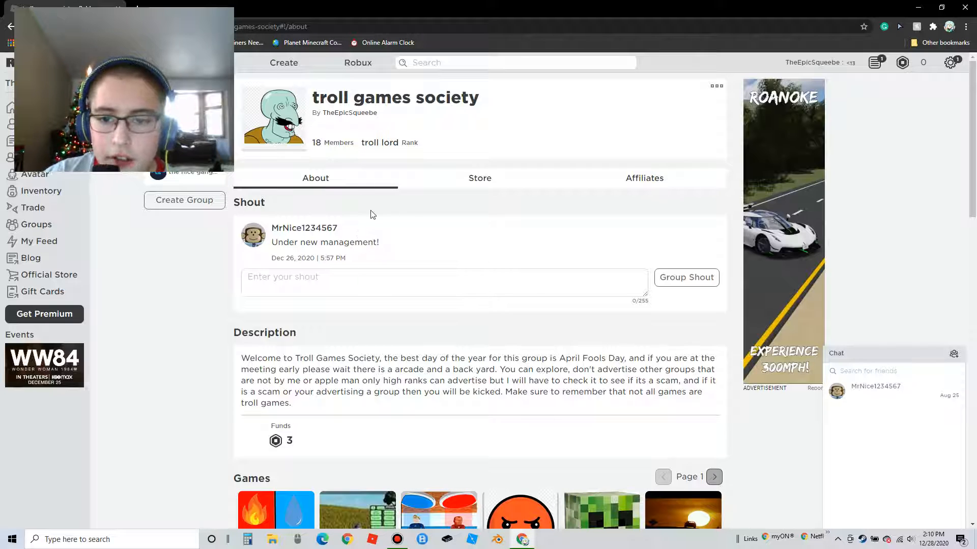
pyautogui.moveTo(254, 151)
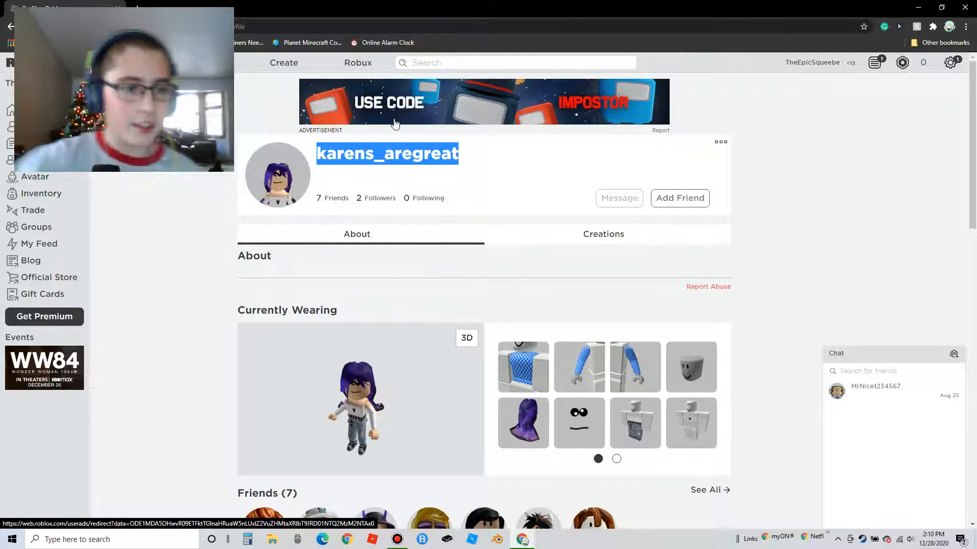
pyautogui.moveTo(32, 235)
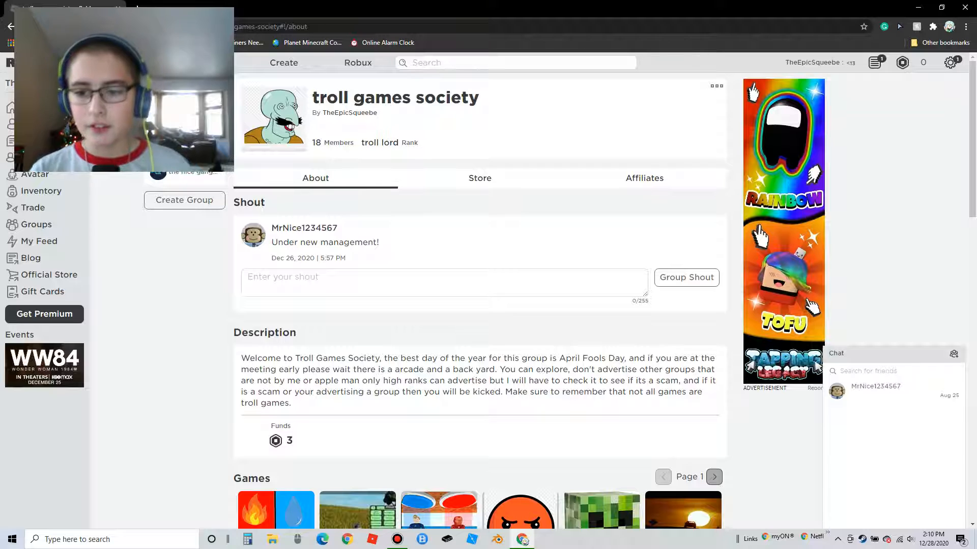
pyautogui.scroll(-3)
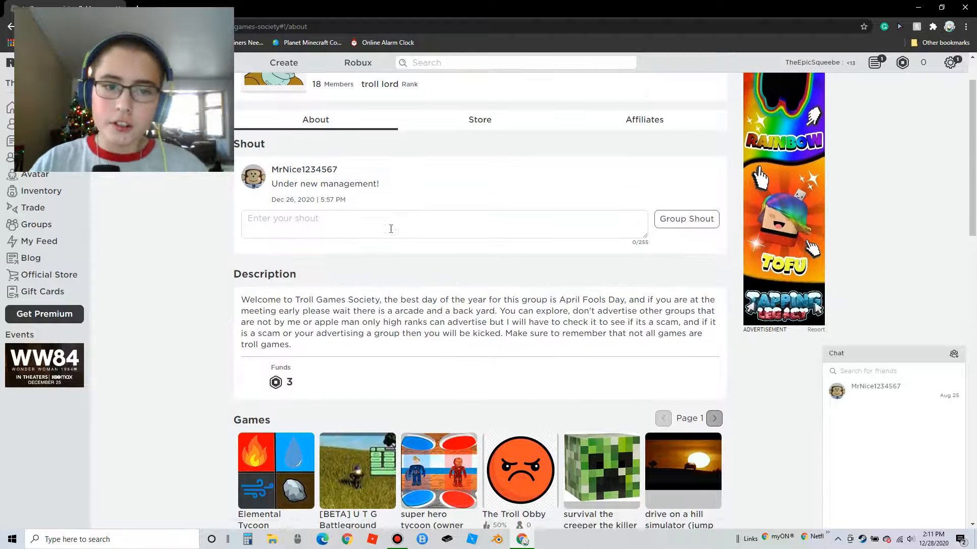
pyautogui.scroll(-3)
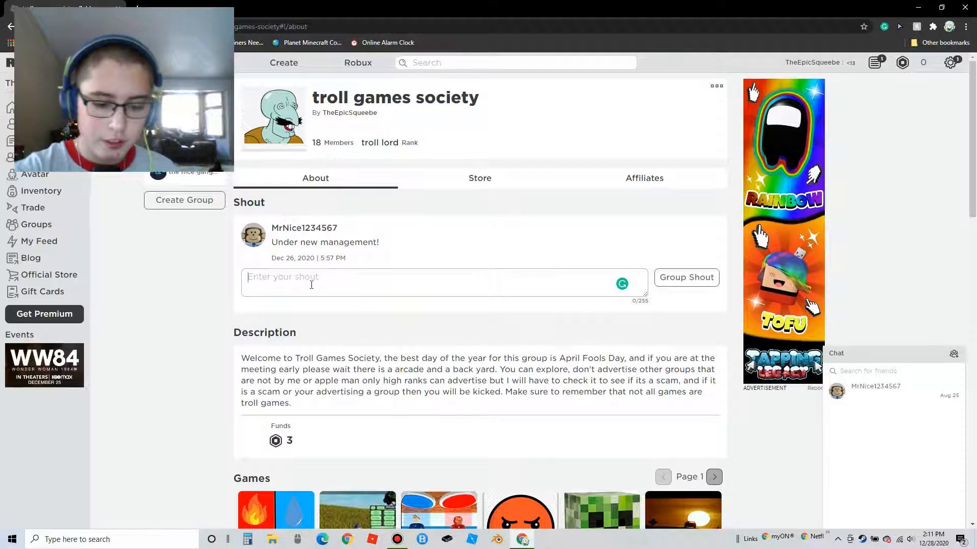
pyautogui.write('User')
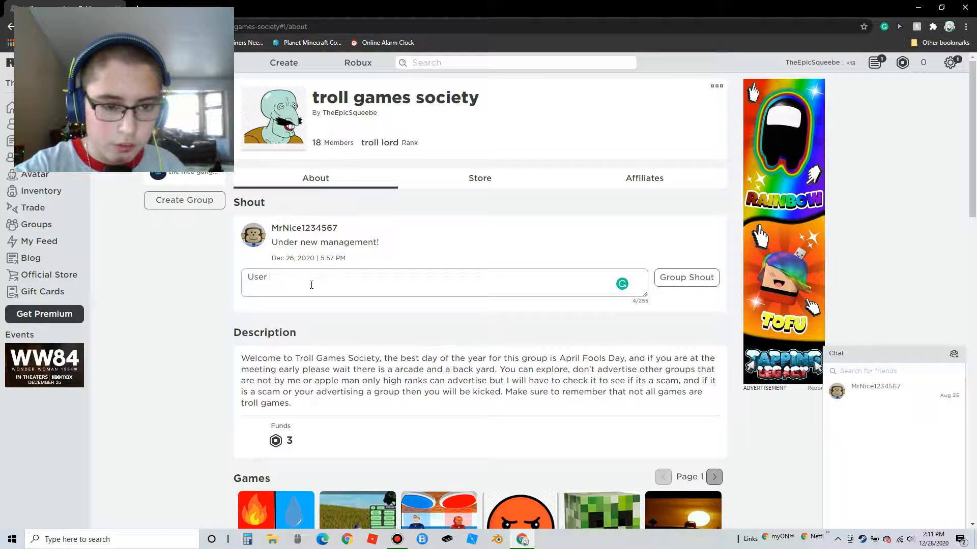
pyautogui.write('karens_aregreat')
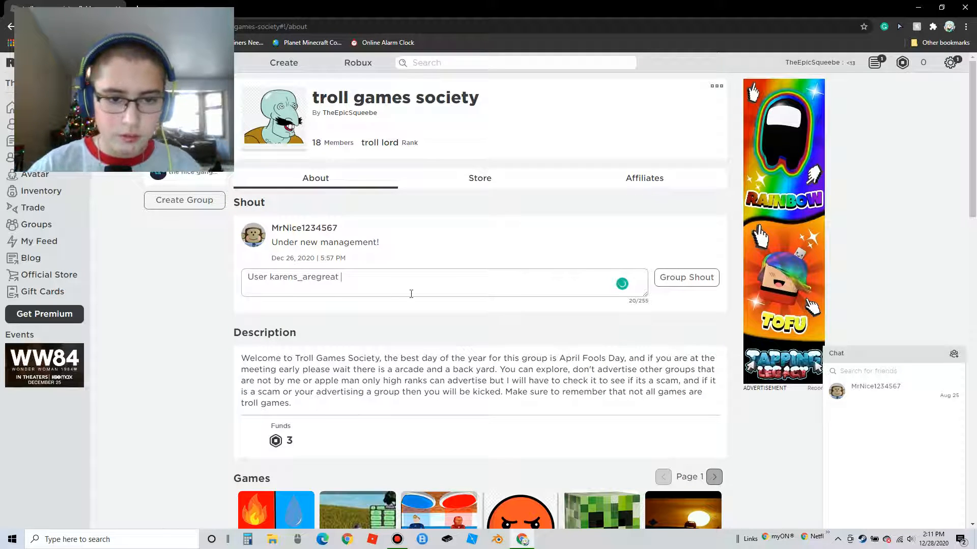
pyautogui.write('hacked el')
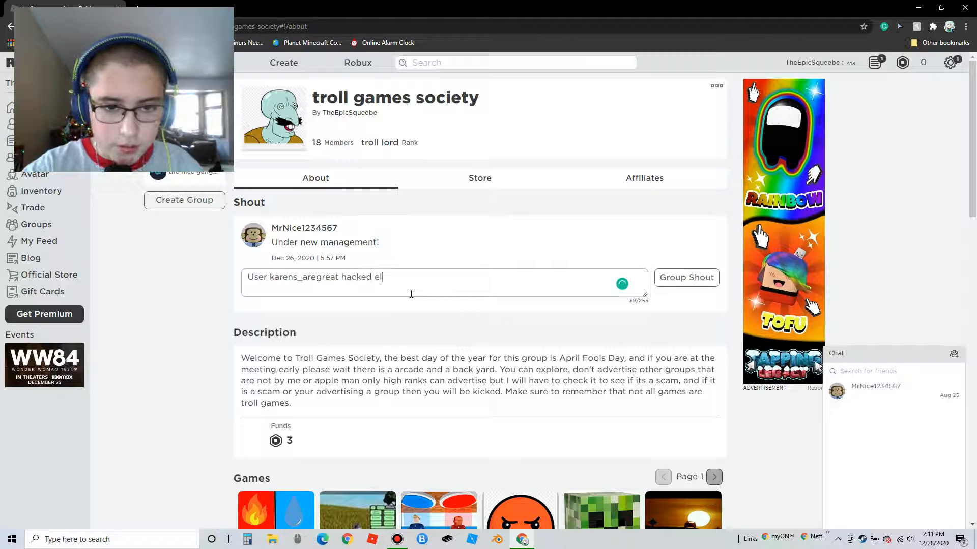
pyautogui.scroll(-3)
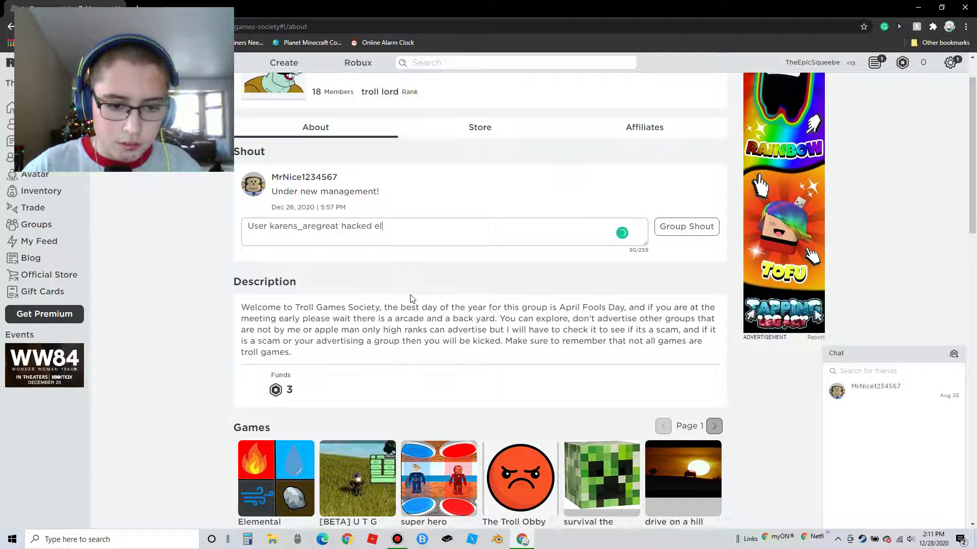
pyautogui.press('Backspace')
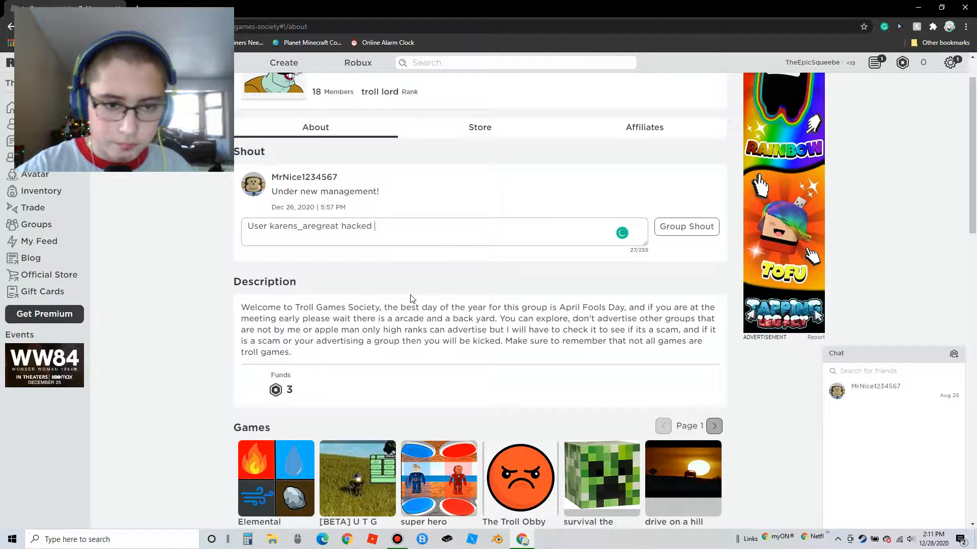
pyautogui.write('E')
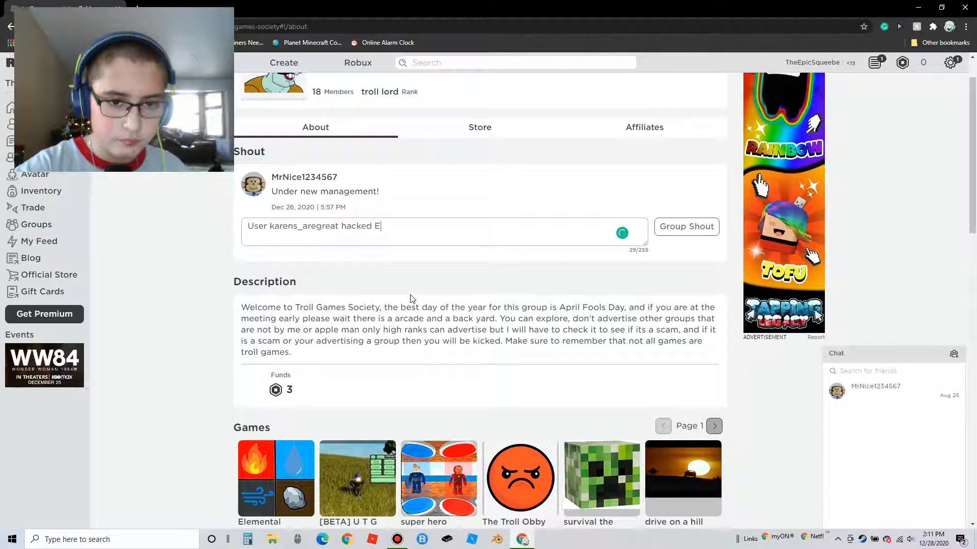
pyautogui.write('leme')
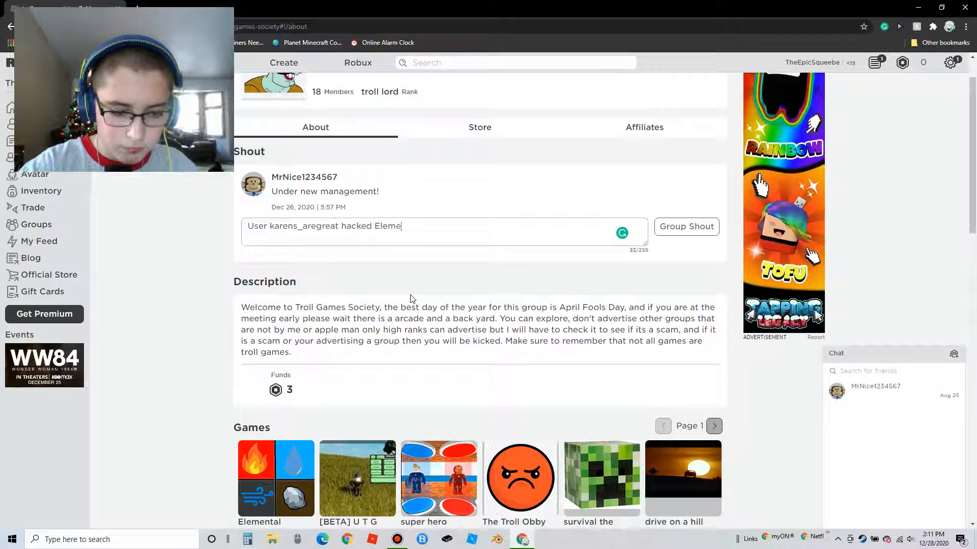
pyautogui.write('ntal')
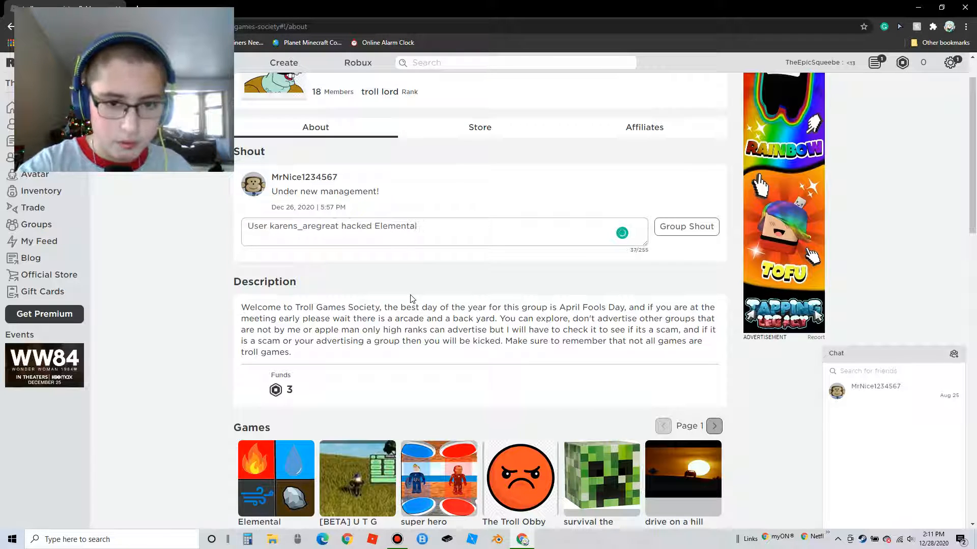
pyautogui.write('Tycoo')
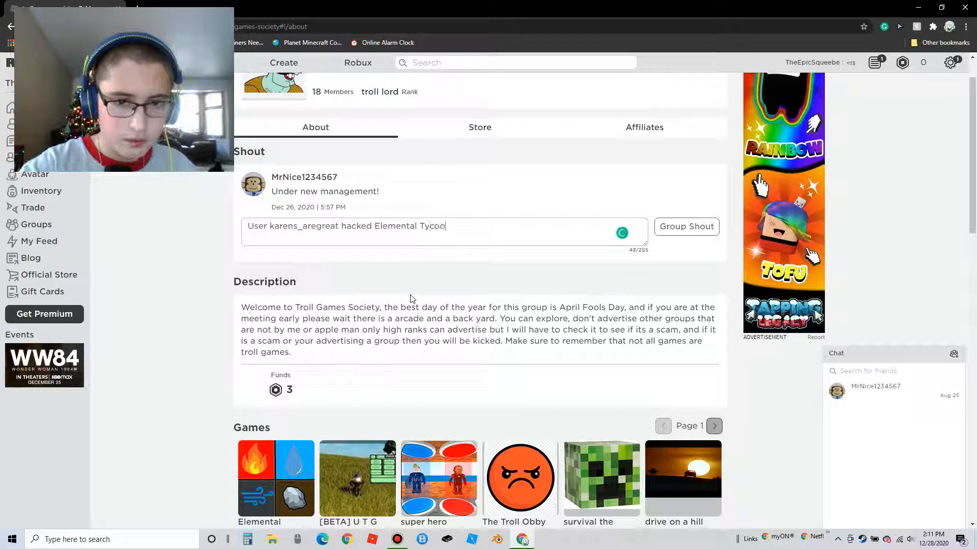
pyautogui.write('n')
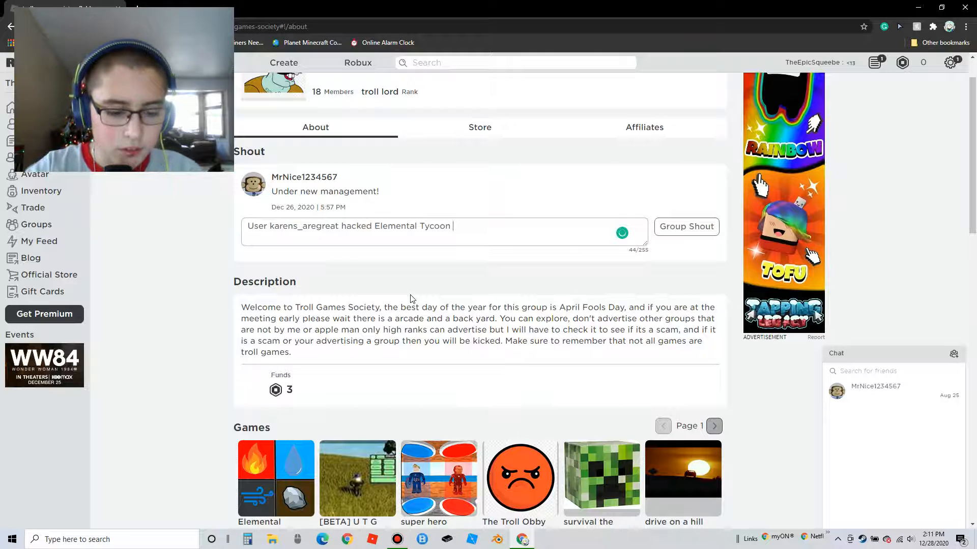
pyautogui.write('she g')
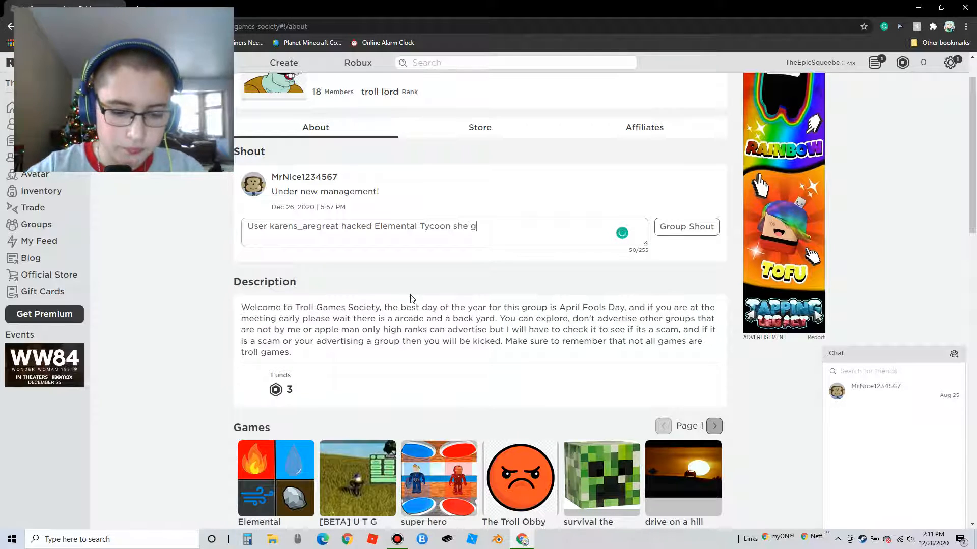
pyautogui.write('ot banned')
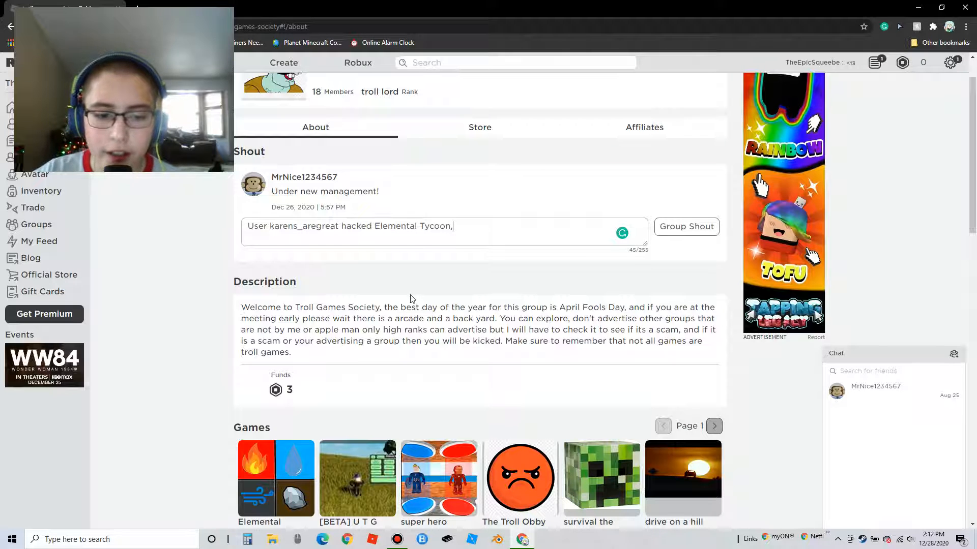
pyautogui.scroll(-3)
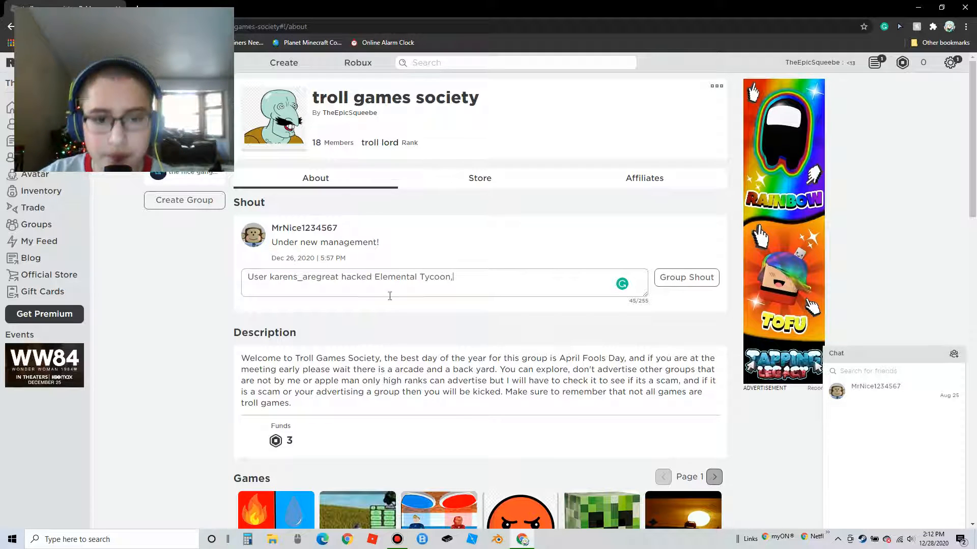
pyautogui.moveTo(530, 220)
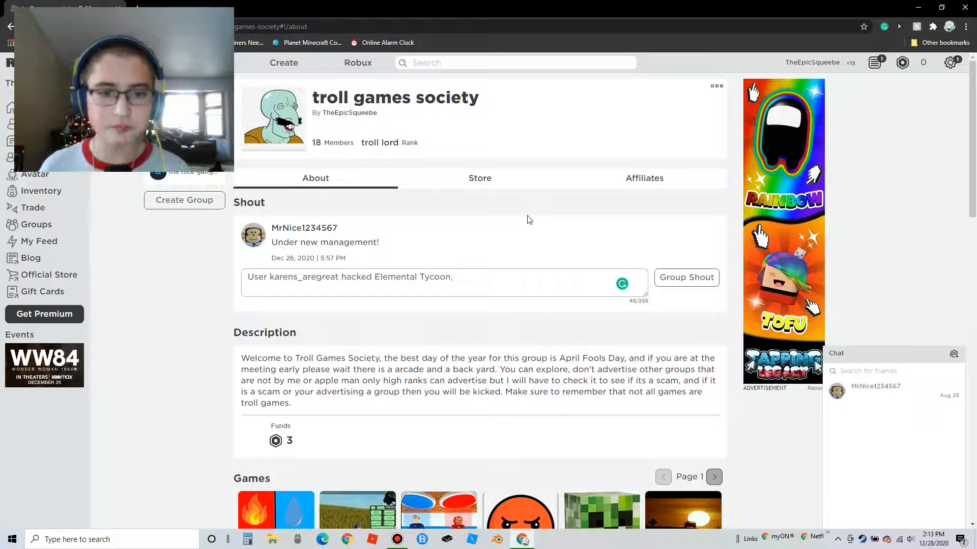
# Finish the shout with 'she got banned.' and post it as the group shout
pyautogui.write('she')
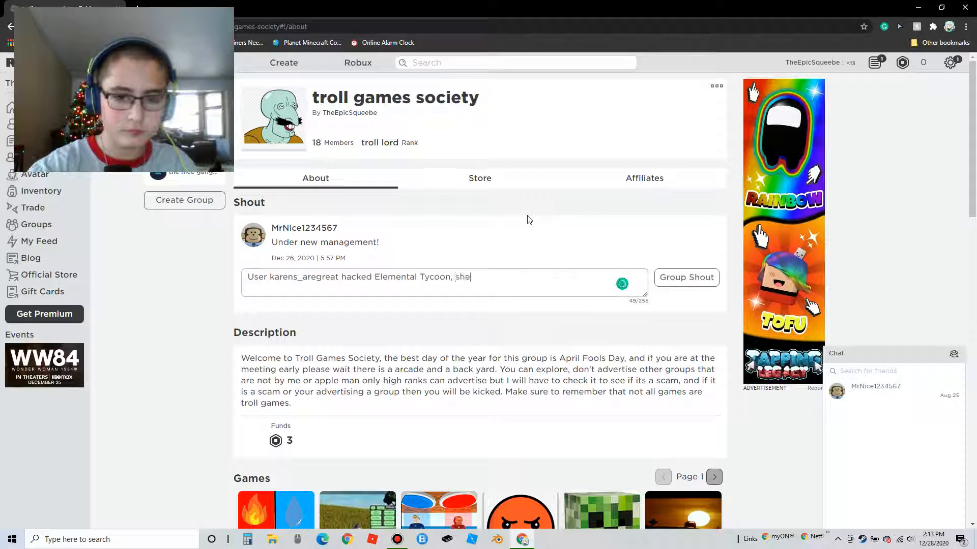
pyautogui.write('got bann')
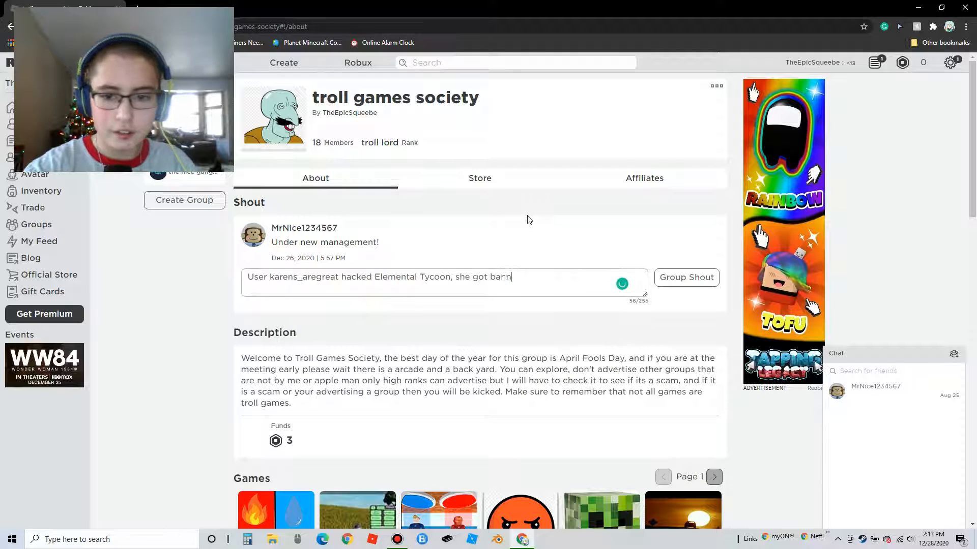
pyautogui.write('ed')
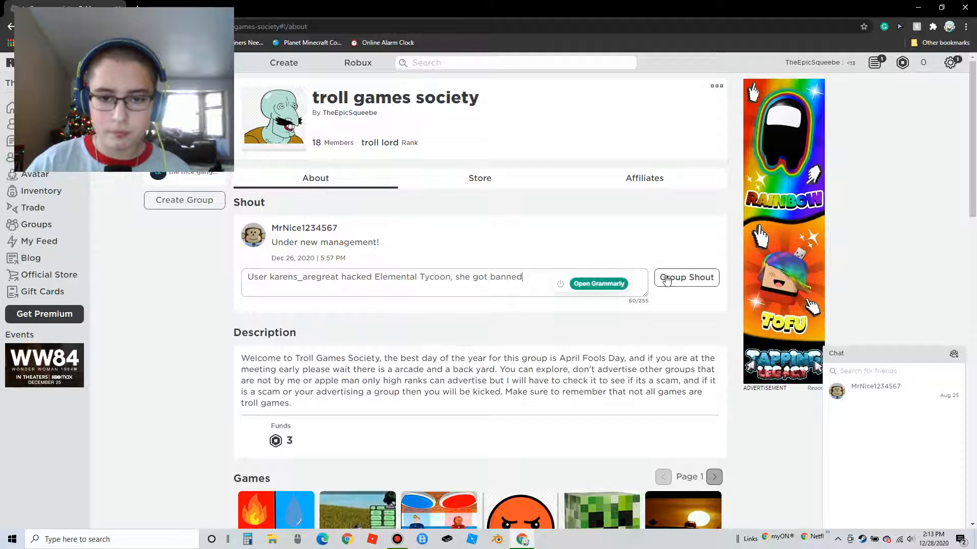
pyautogui.write('.')
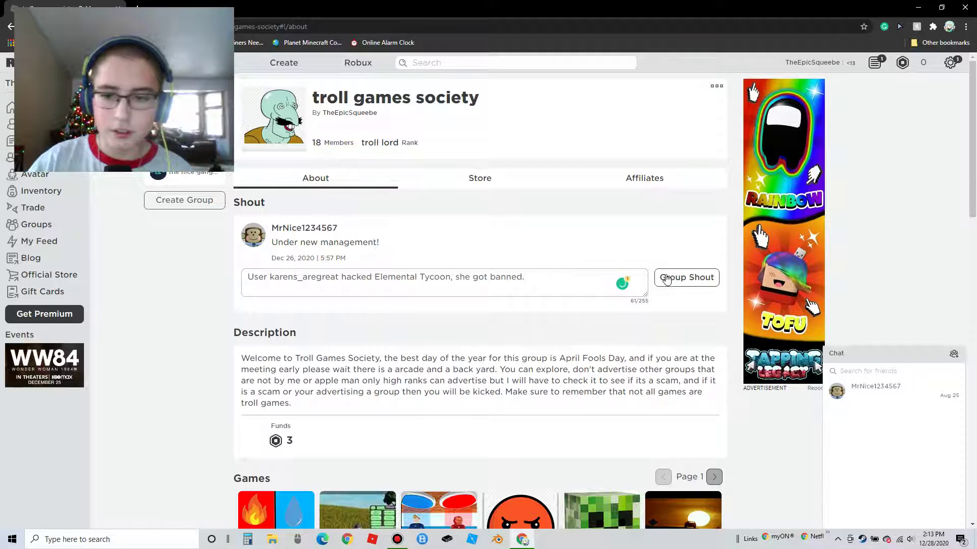
pyautogui.click(687, 278)
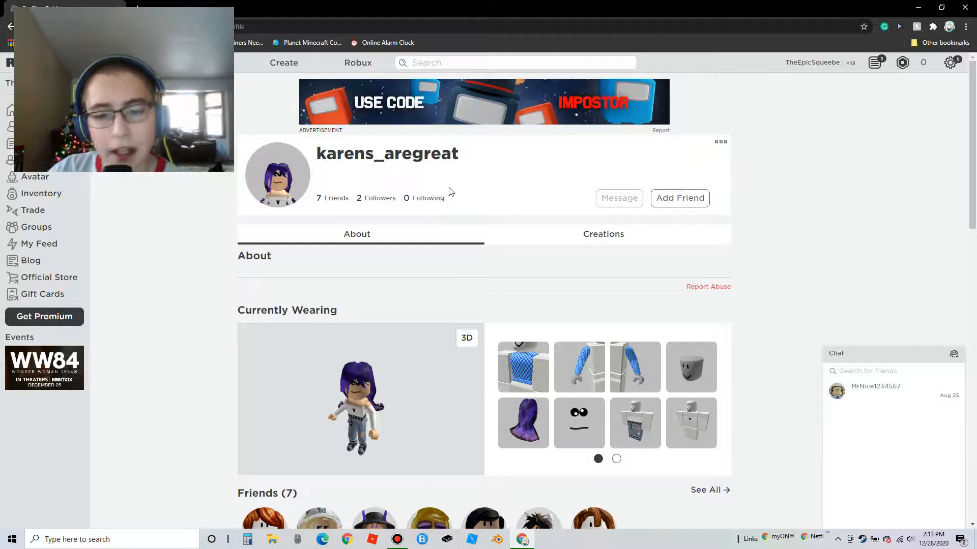
pyautogui.click(616, 459)
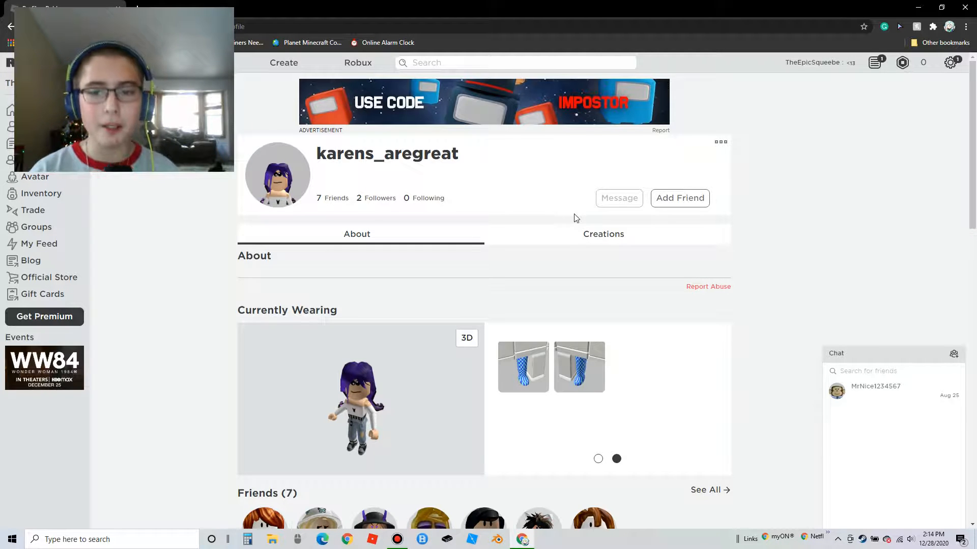
pyautogui.moveTo(619, 265)
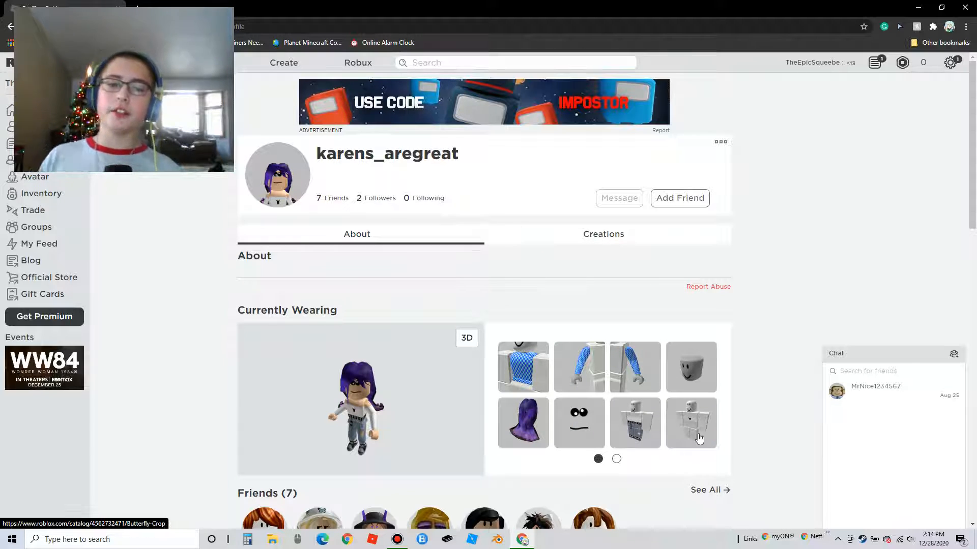
pyautogui.moveTo(699, 438)
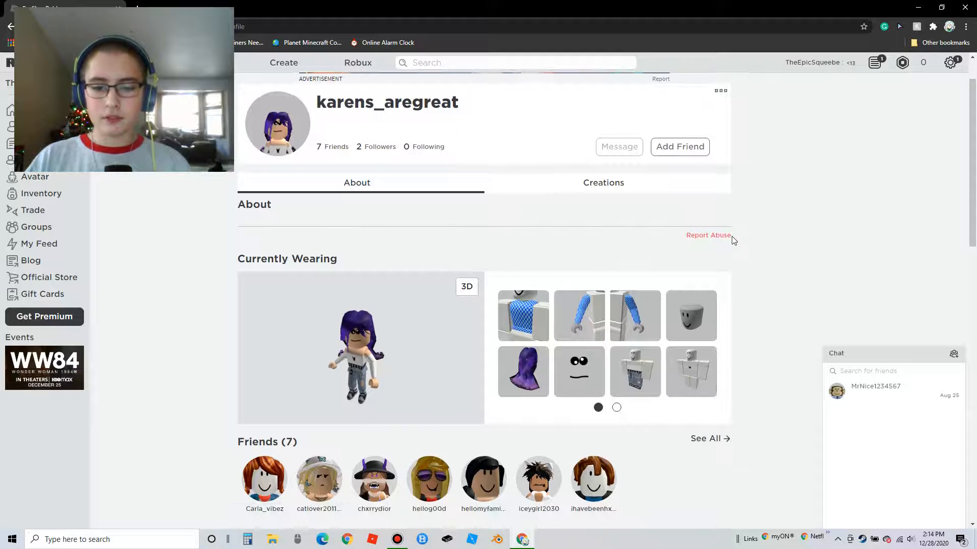
pyautogui.scroll(-3)
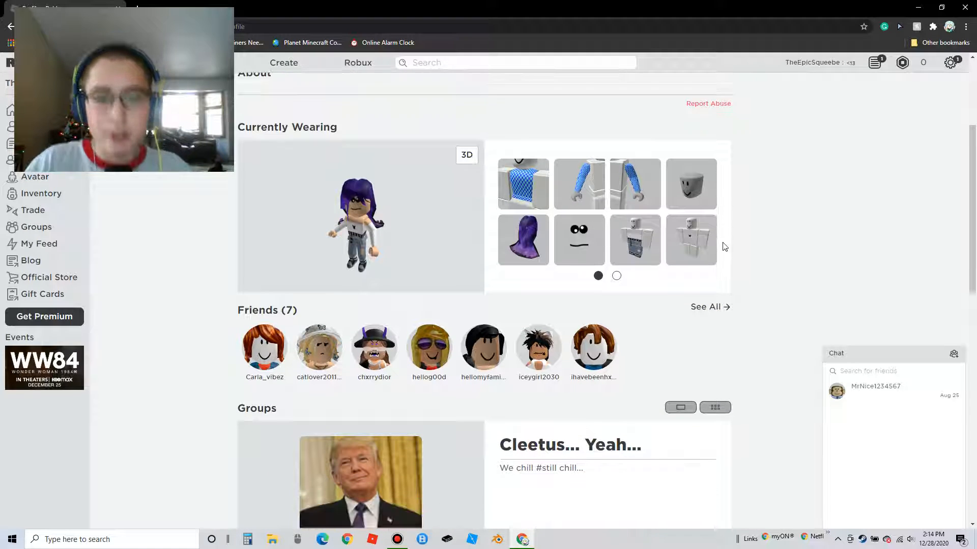
pyautogui.scroll(-3)
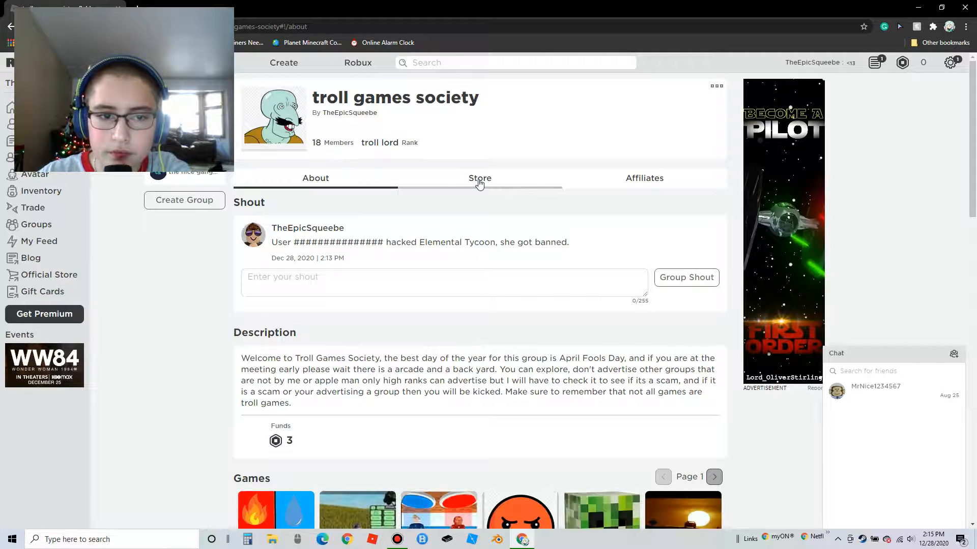
# Check the Store tab, return to About, and scroll through the group wall posts
pyautogui.click(480, 178)
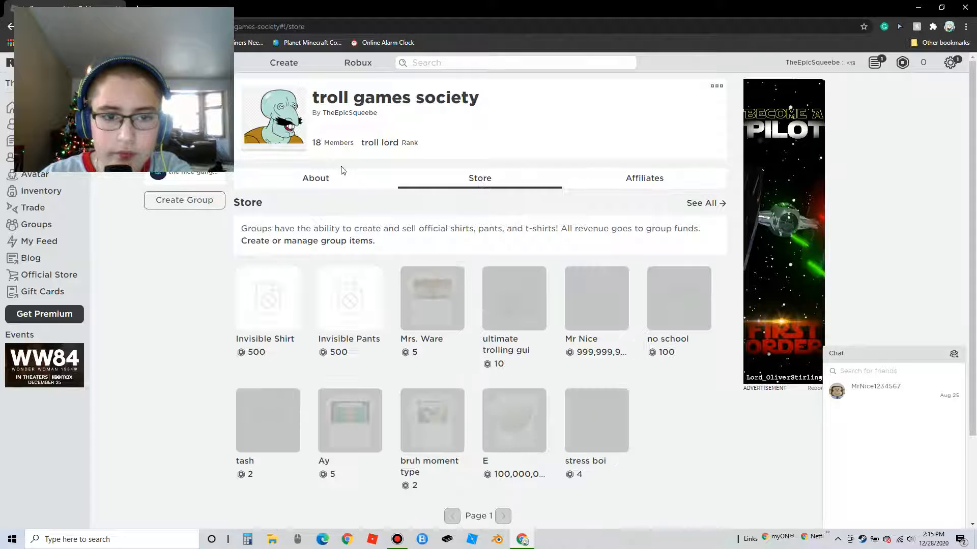
pyautogui.click(316, 178)
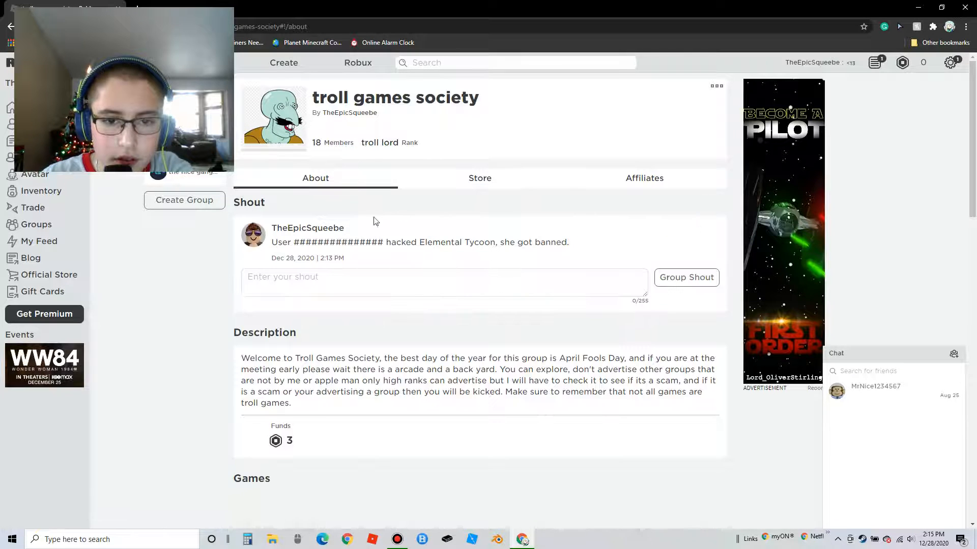
pyautogui.scroll(-3)
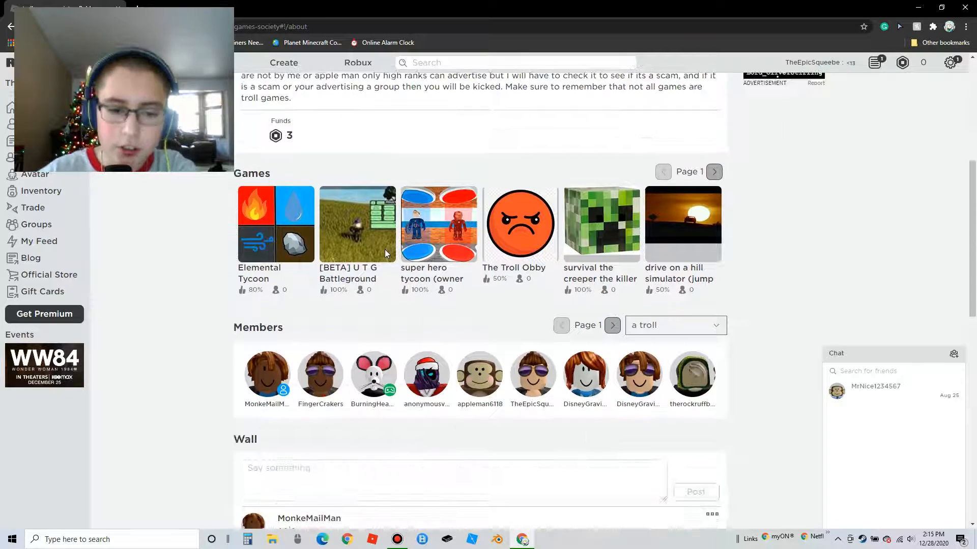
pyautogui.scroll(-3)
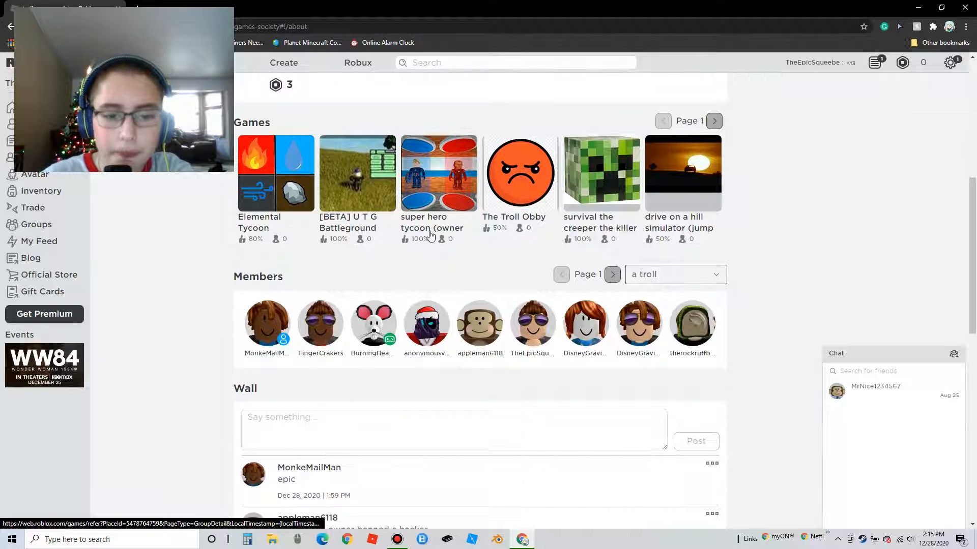
pyautogui.scroll(-3)
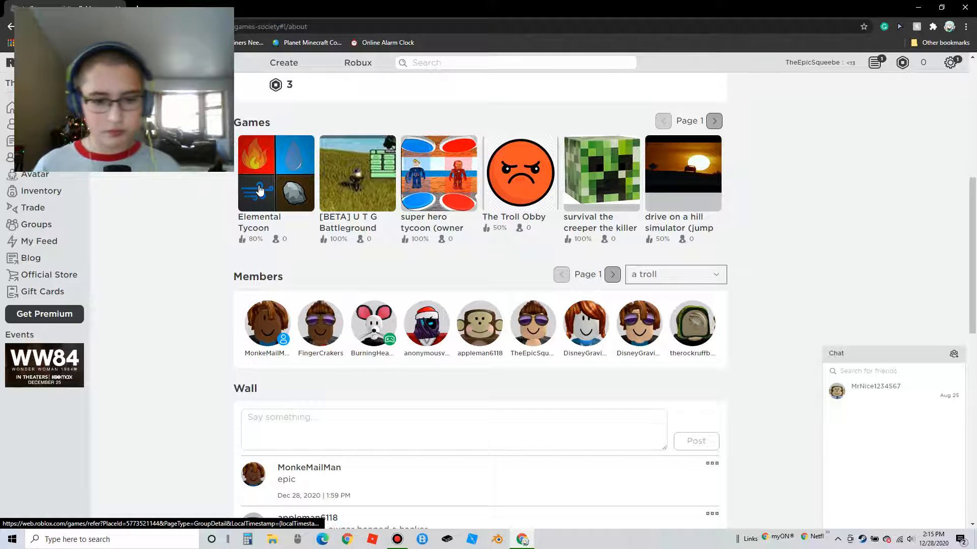
pyautogui.scroll(-3)
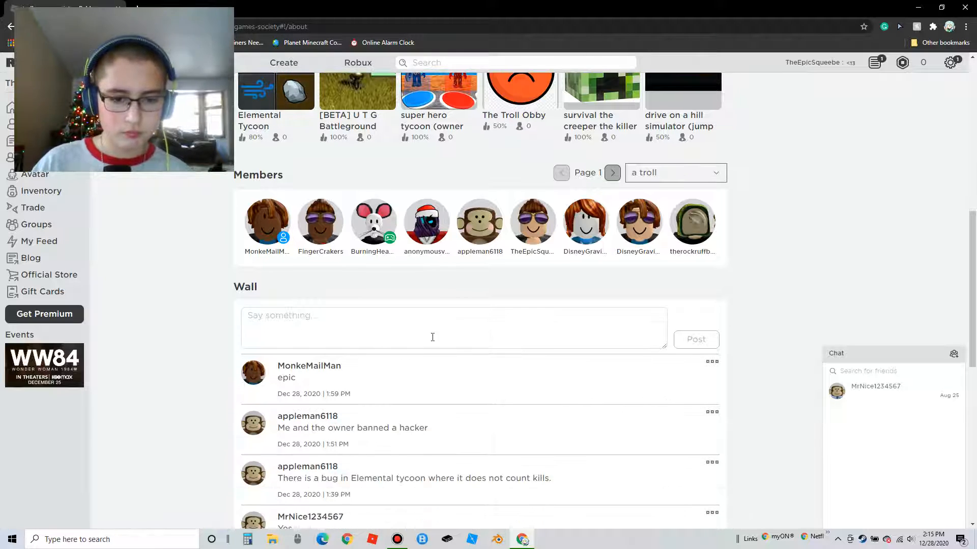
pyautogui.scroll(-3)
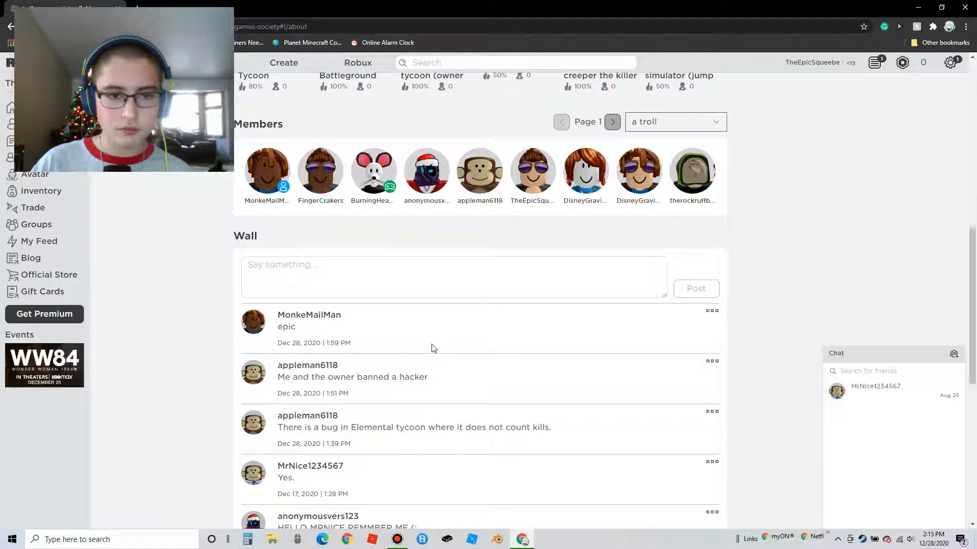
pyautogui.scroll(3)
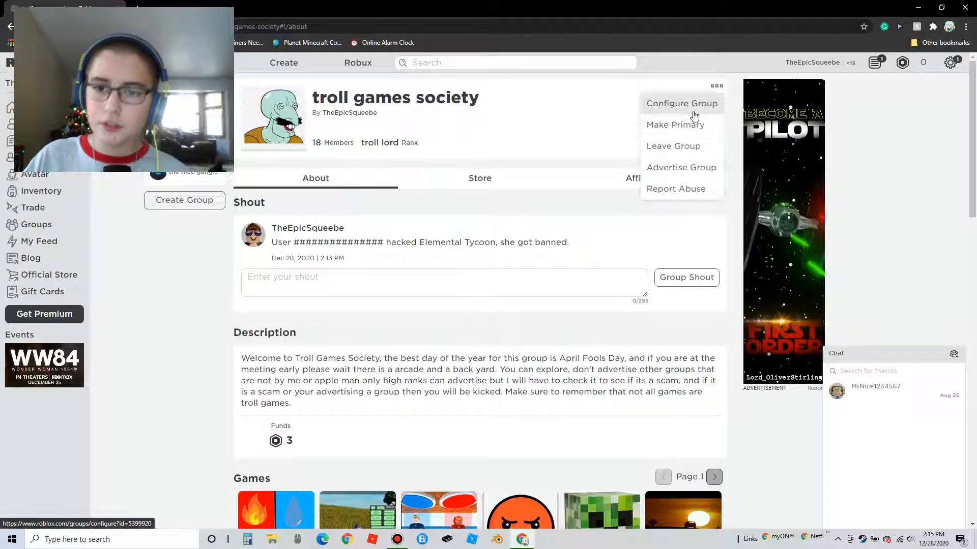
# Browse group settings, revenue and members, then view One-time and Recurring Payout tabs
pyautogui.click(681, 103)
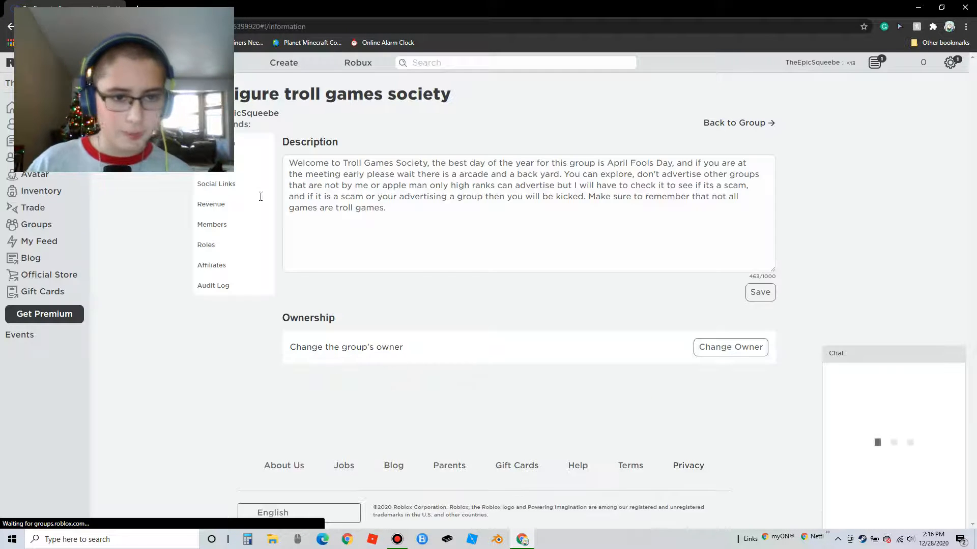
pyautogui.click(216, 184)
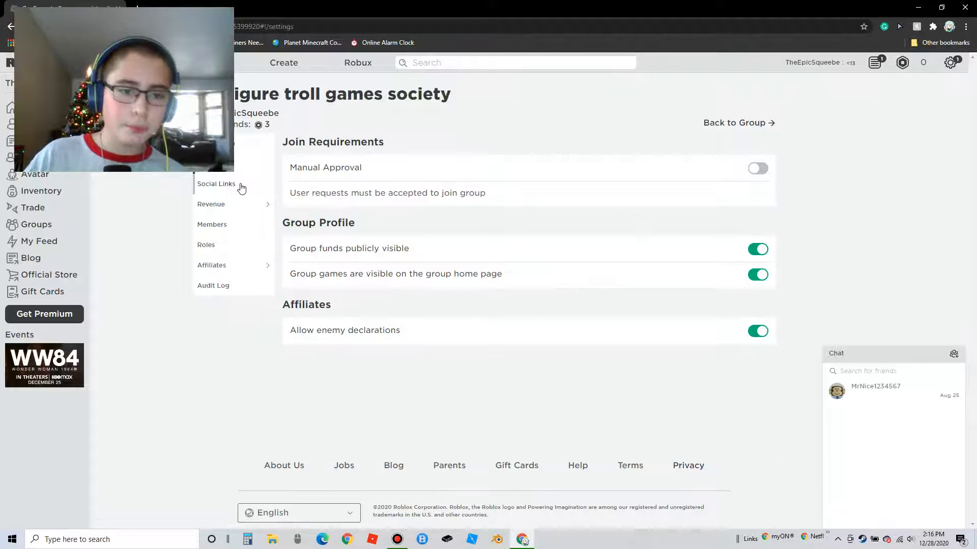
pyautogui.click(211, 204)
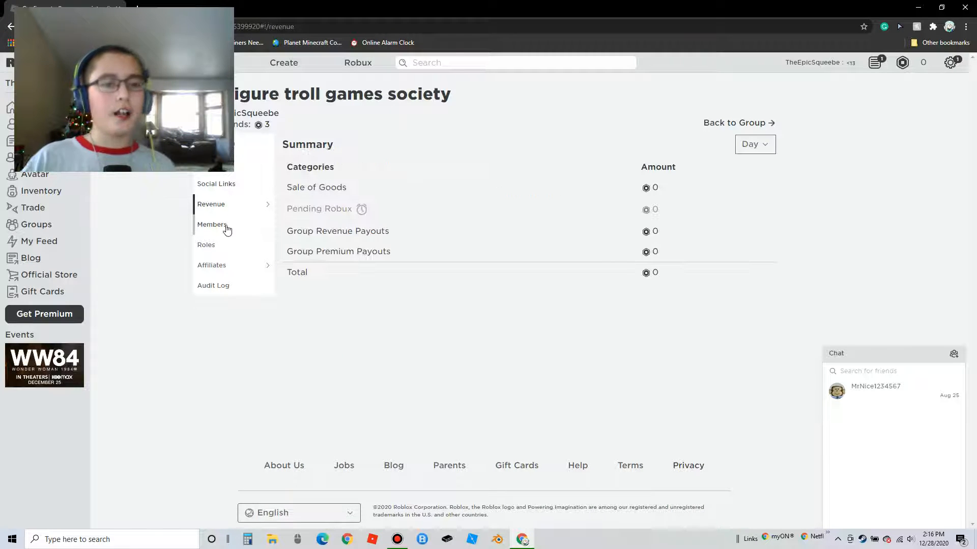
pyautogui.click(211, 225)
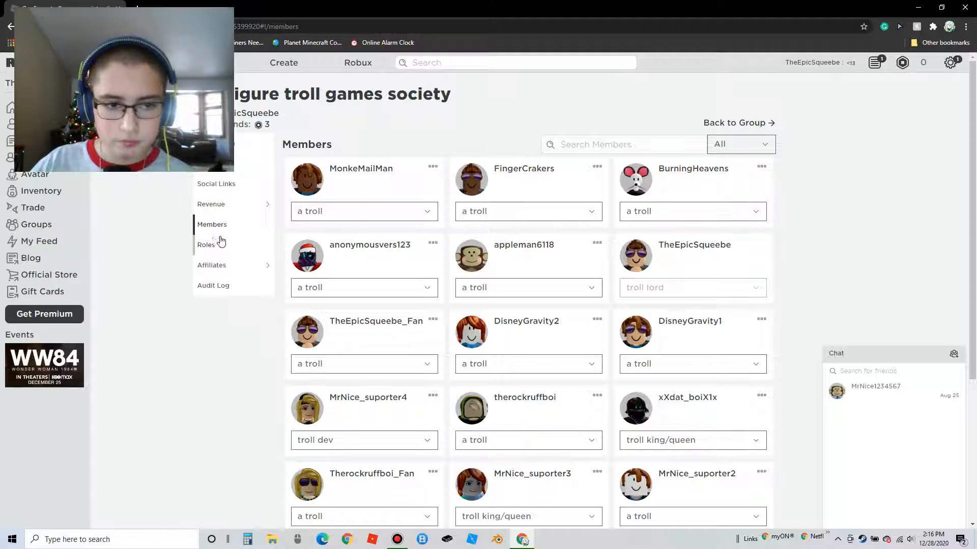
pyautogui.click(295, 249)
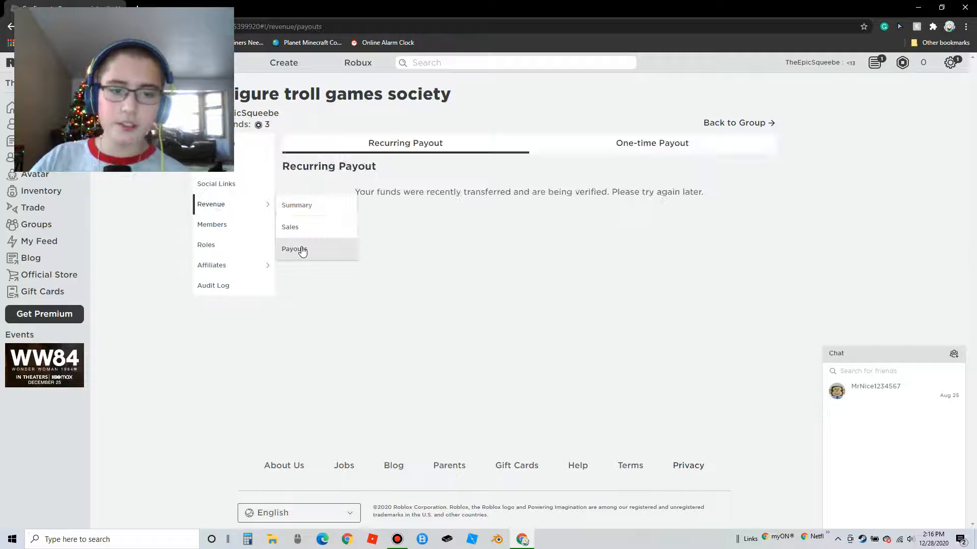
pyautogui.click(652, 143)
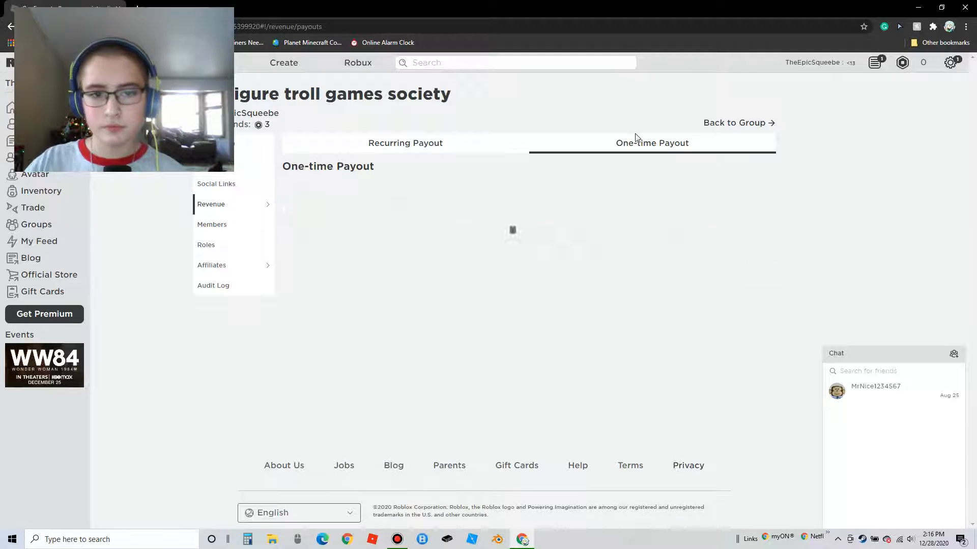
pyautogui.click(405, 143)
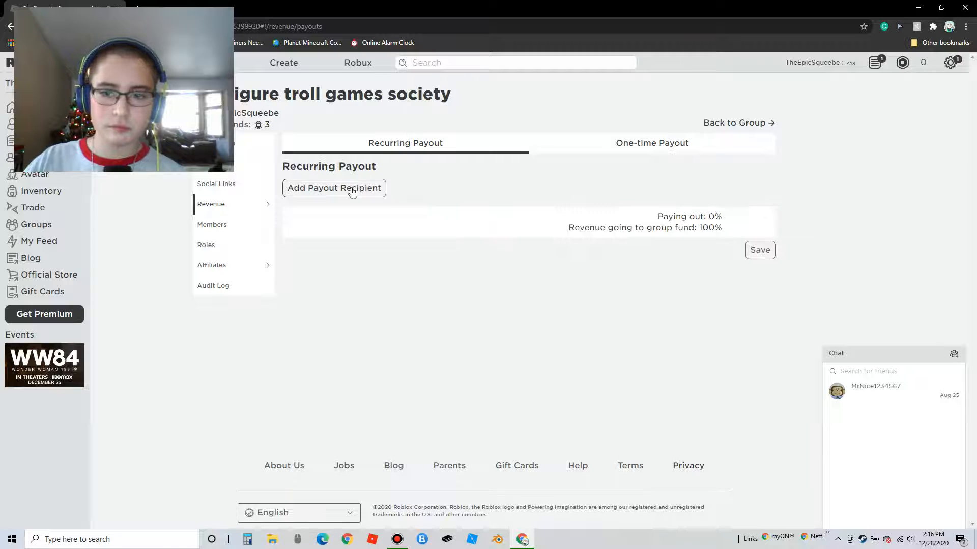
pyautogui.click(334, 188)
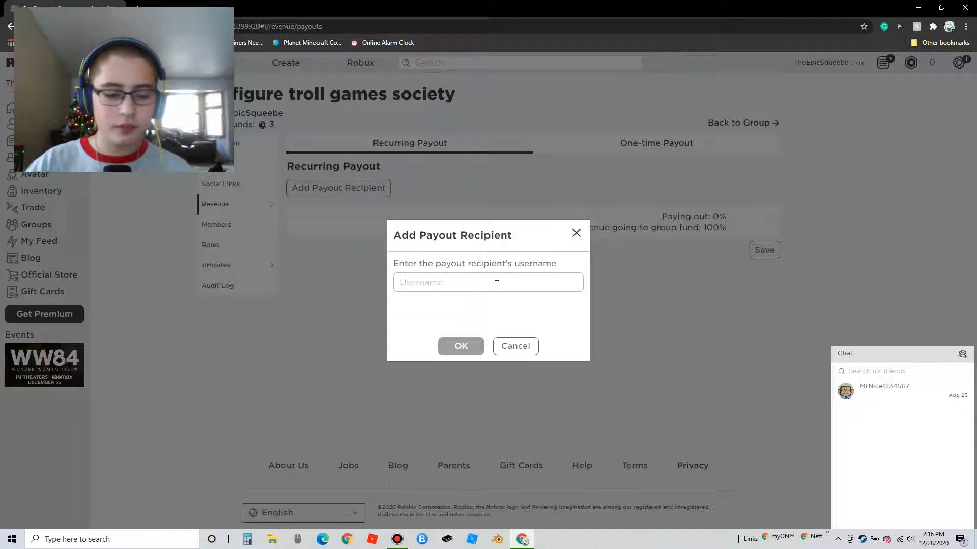
pyautogui.write('3')
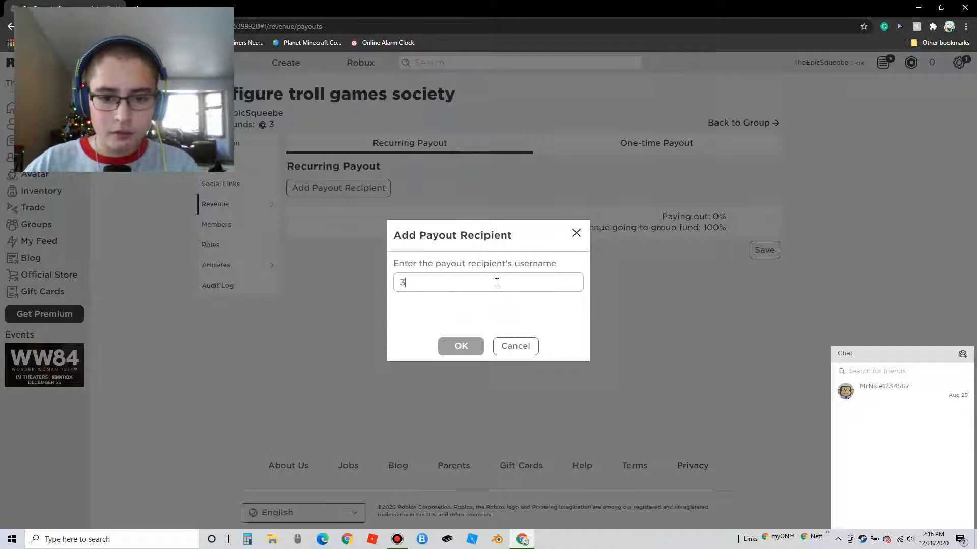
pyautogui.press('Backspace')
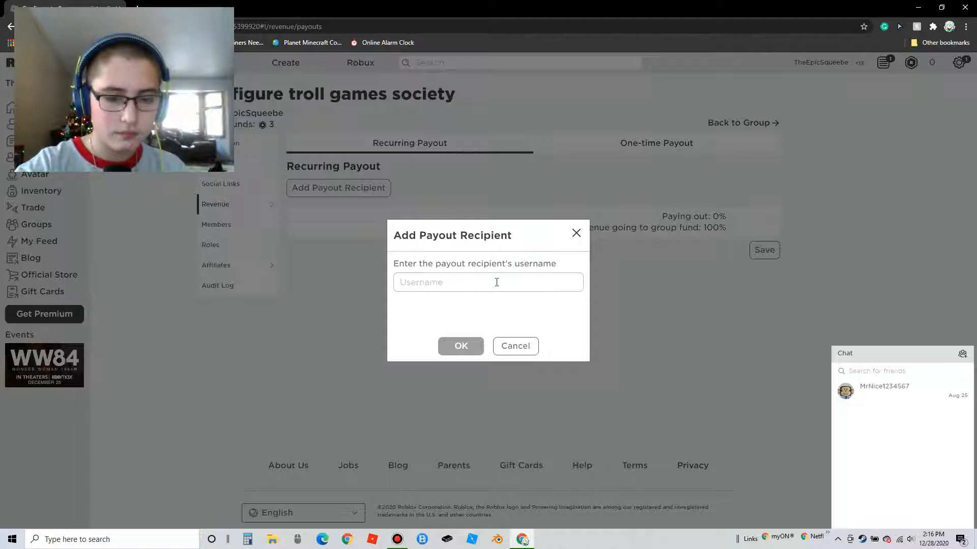
pyautogui.write('MonkeMail')
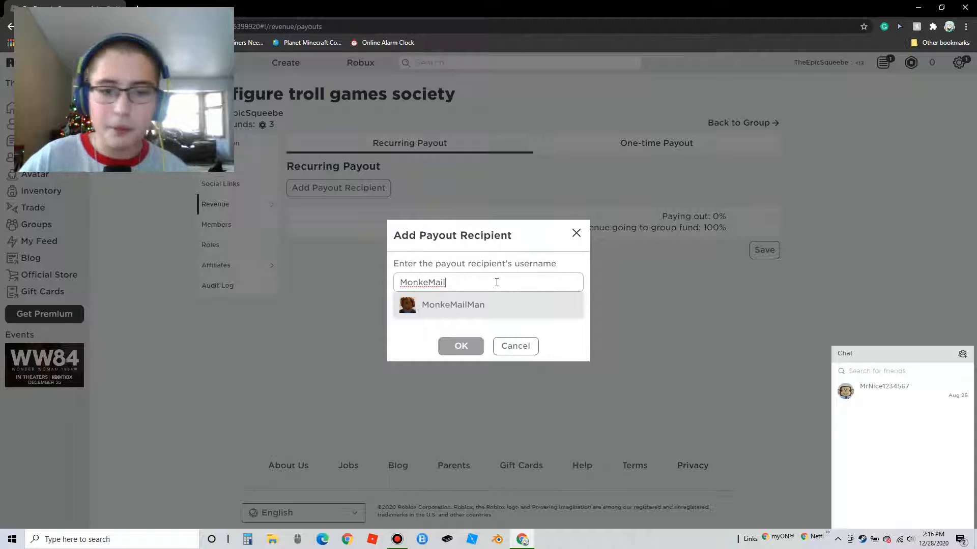
pyautogui.click(453, 305)
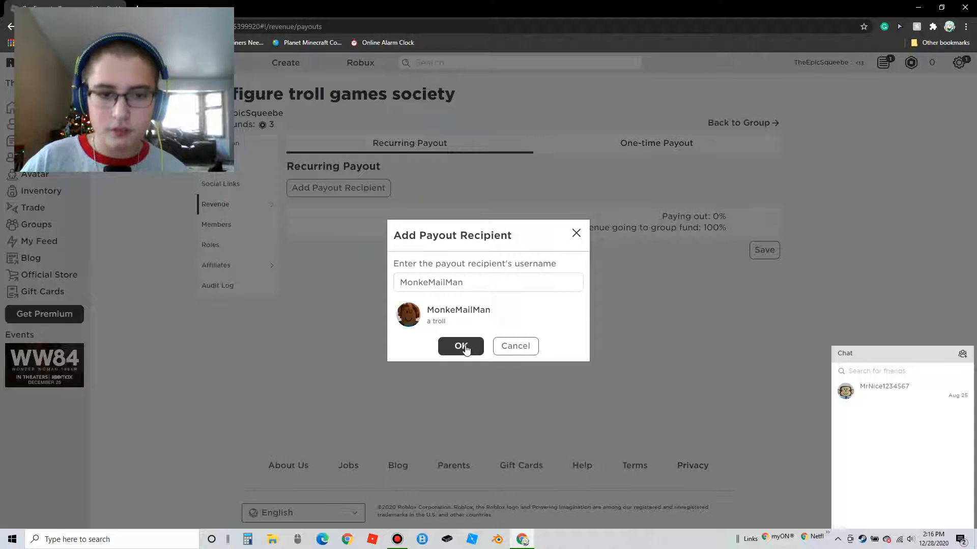
pyautogui.click(460, 346)
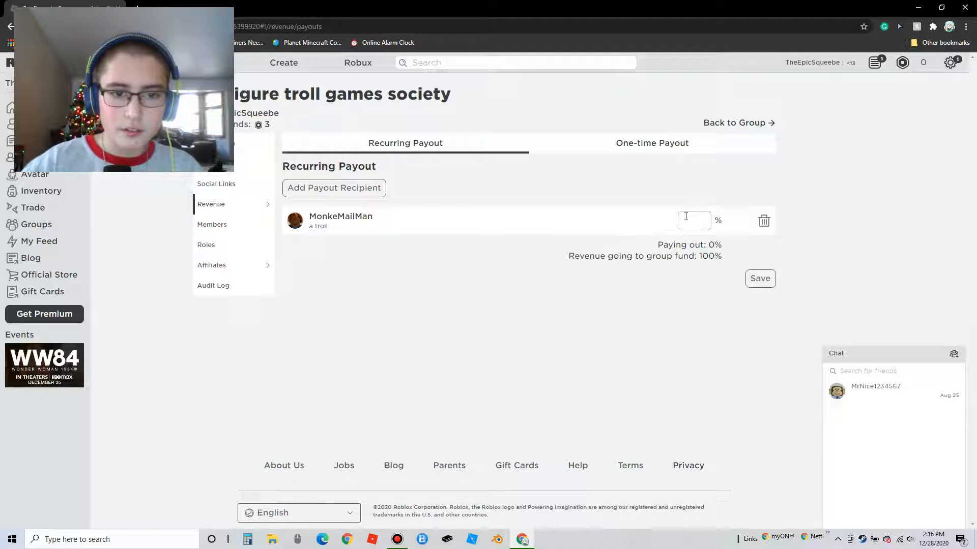
pyautogui.write('3')
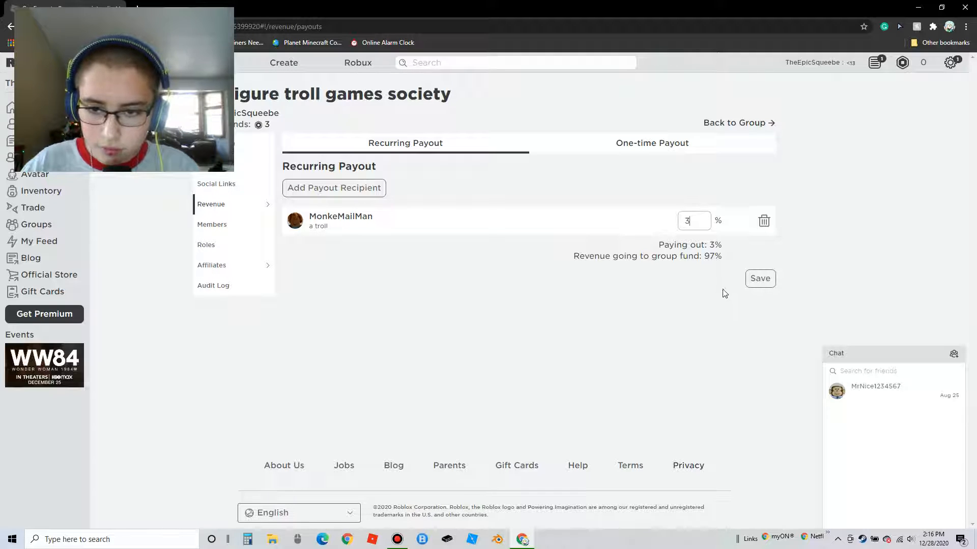
pyautogui.moveTo(728, 291)
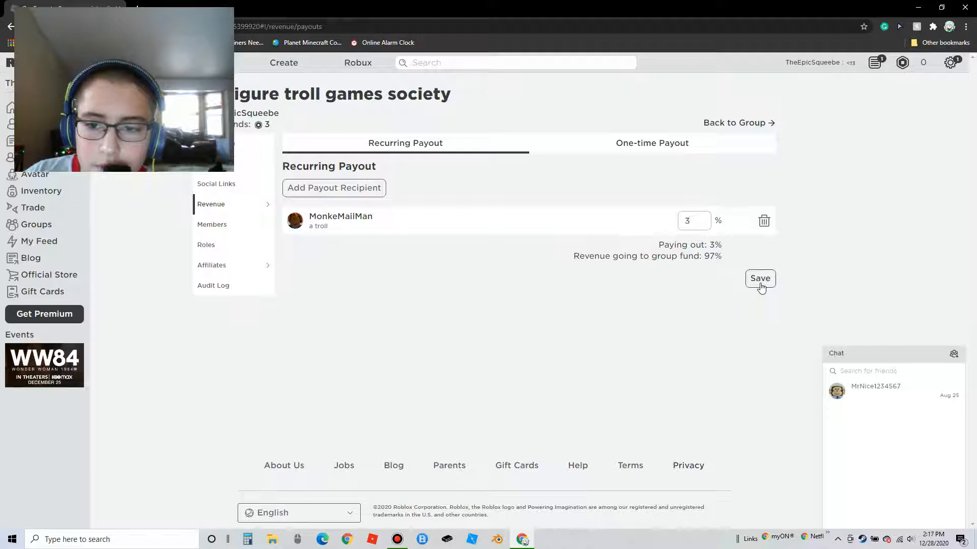
pyautogui.click(760, 279)
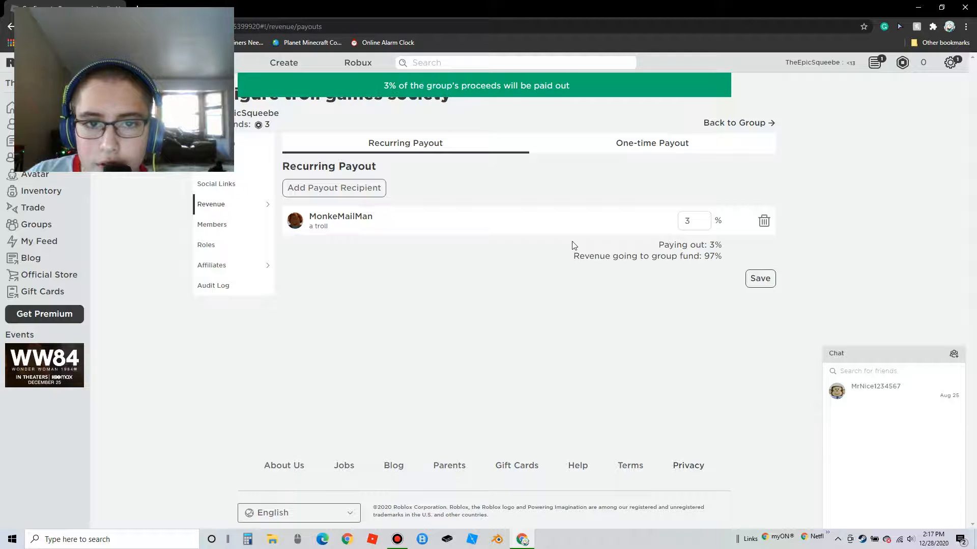
pyautogui.moveTo(751, 126)
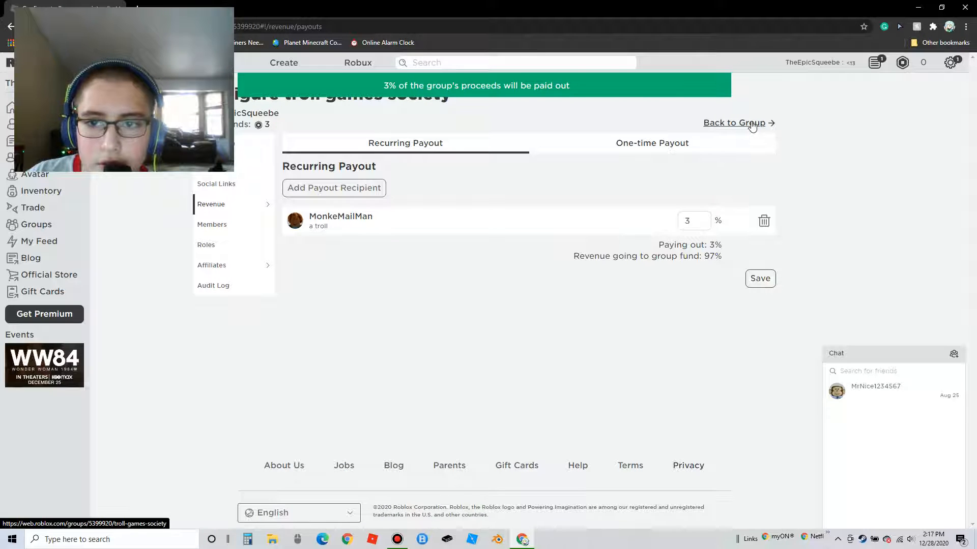
pyautogui.click(733, 123)
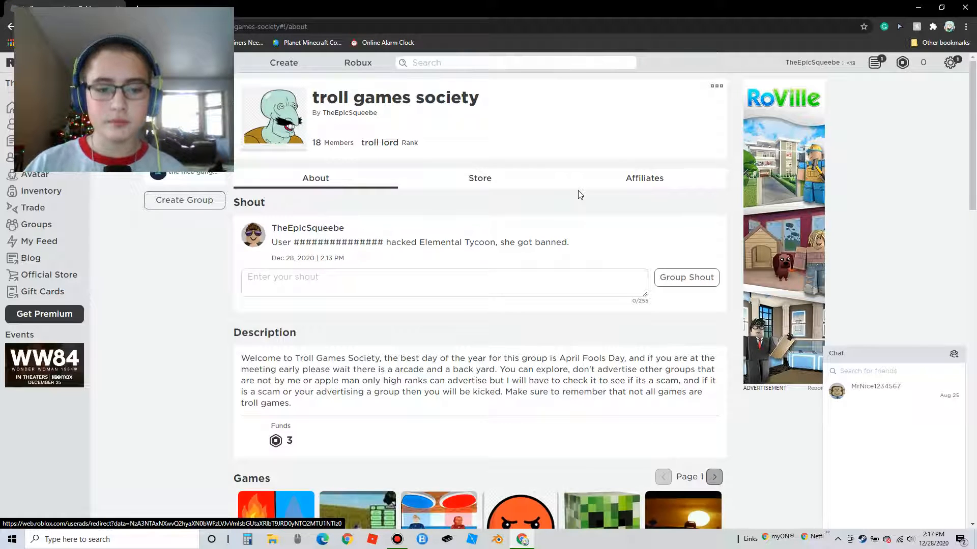
pyautogui.scroll(-3)
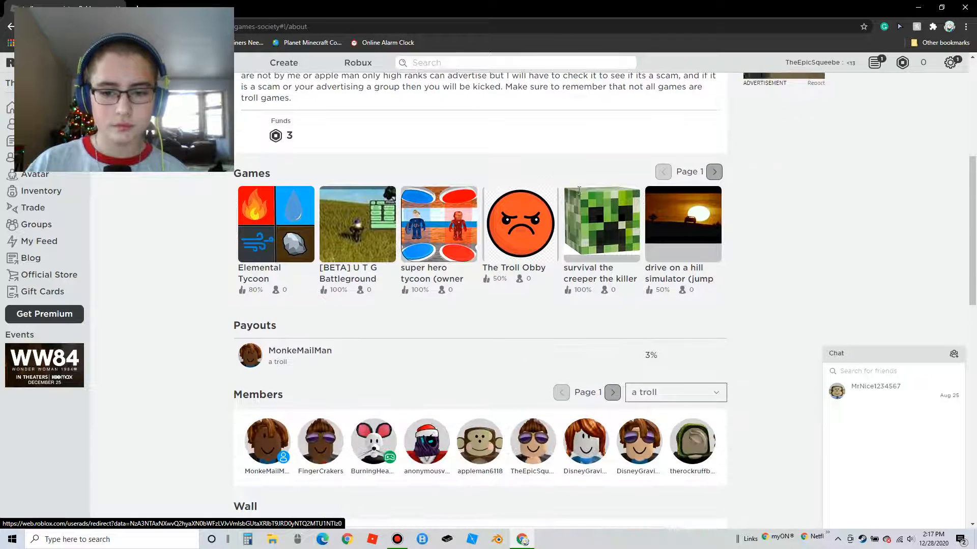
pyautogui.moveTo(580, 196)
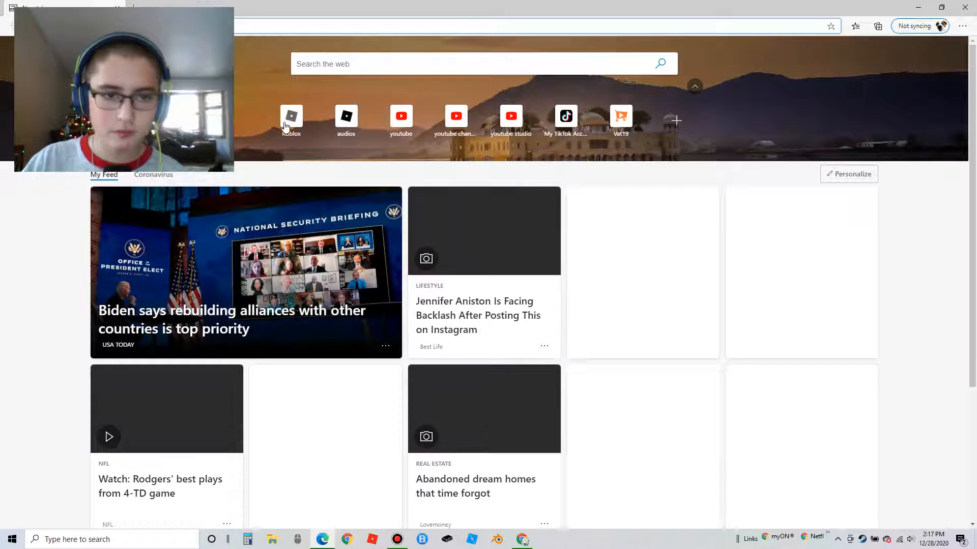
# Load the Roblox site from its tile on Edge's new tab page
pyautogui.click(291, 116)
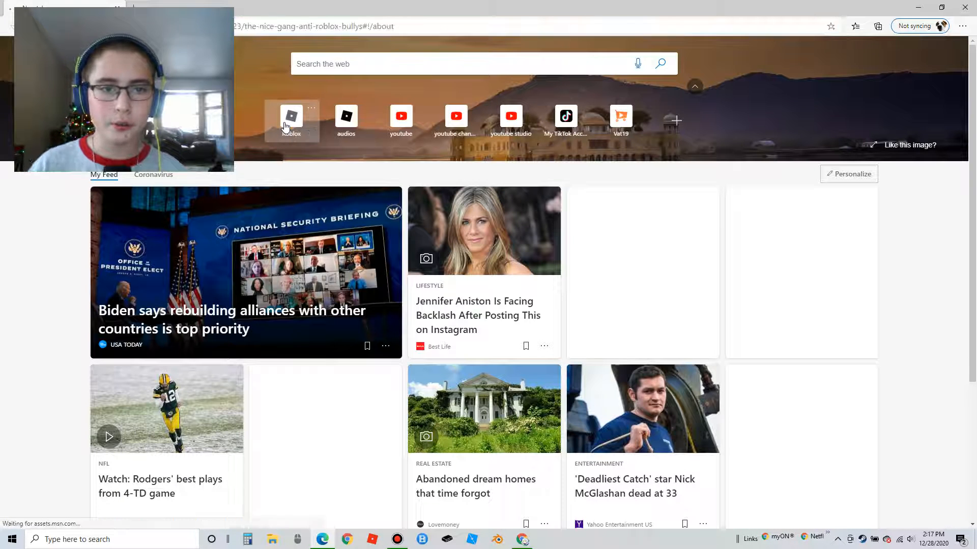
pyautogui.click(291, 116)
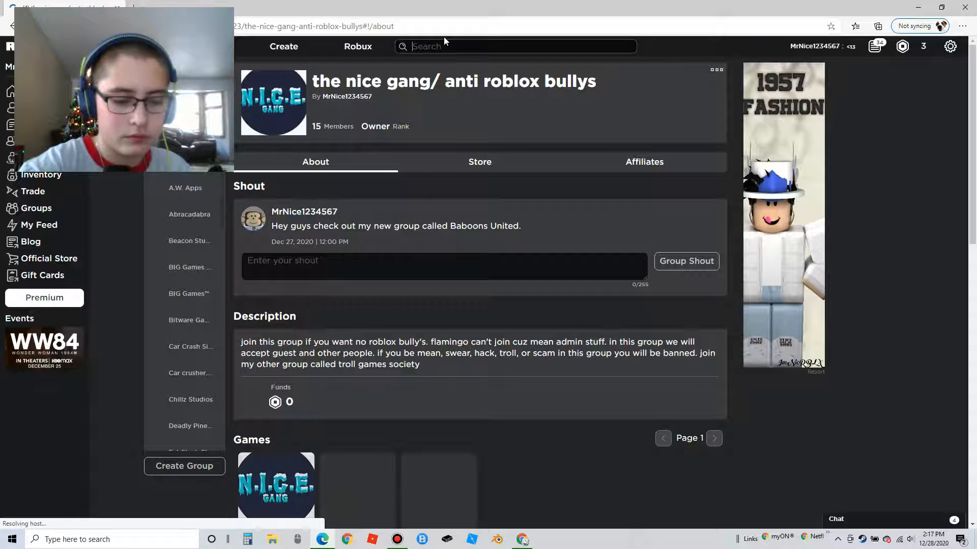
# Search groups for 'Troll Games Soceity' and page forward through the results
pyautogui.write('Troll Games Soceity')
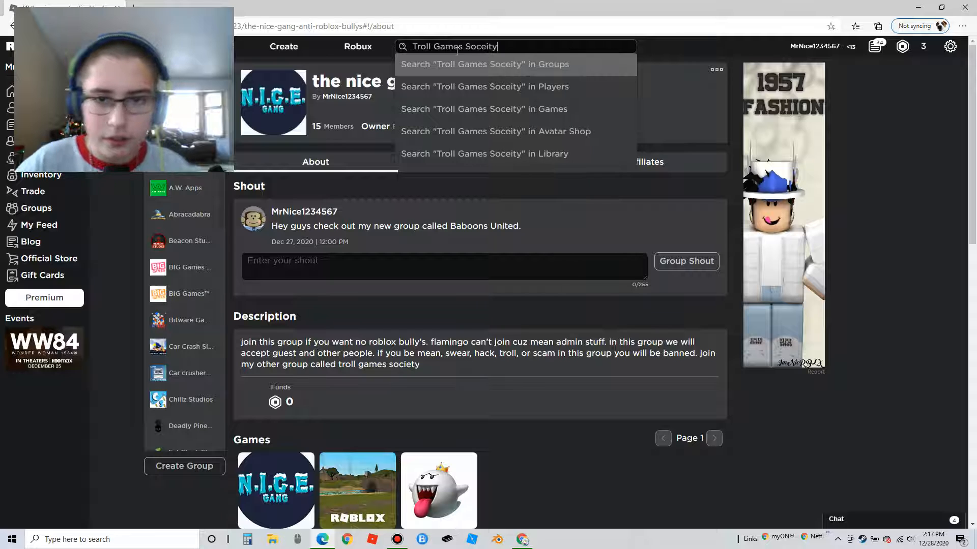
pyautogui.click(484, 64)
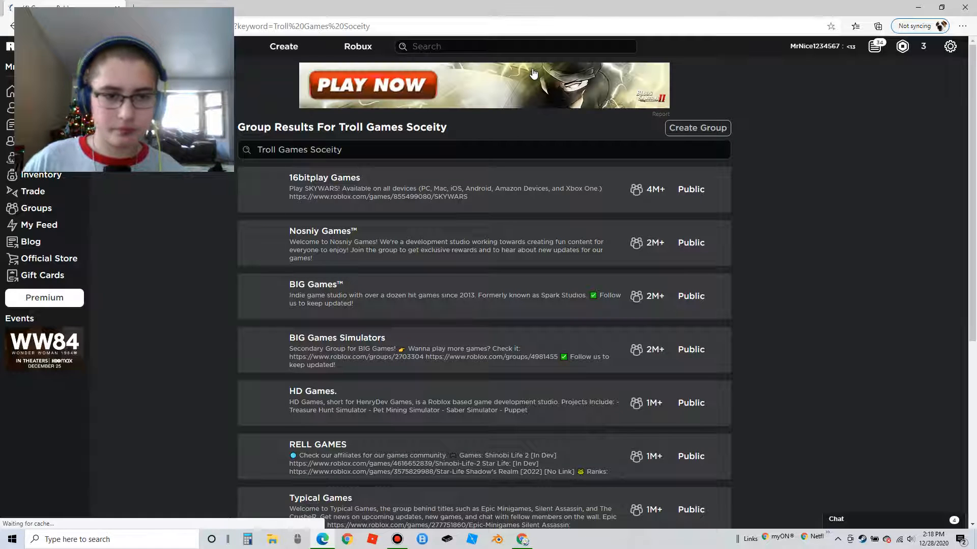
pyautogui.scroll(-3)
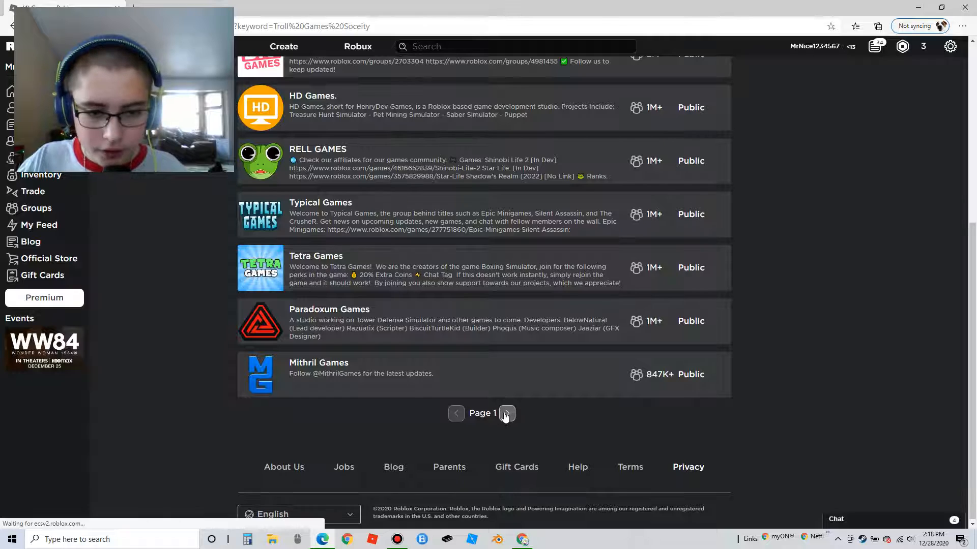
pyautogui.click(507, 413)
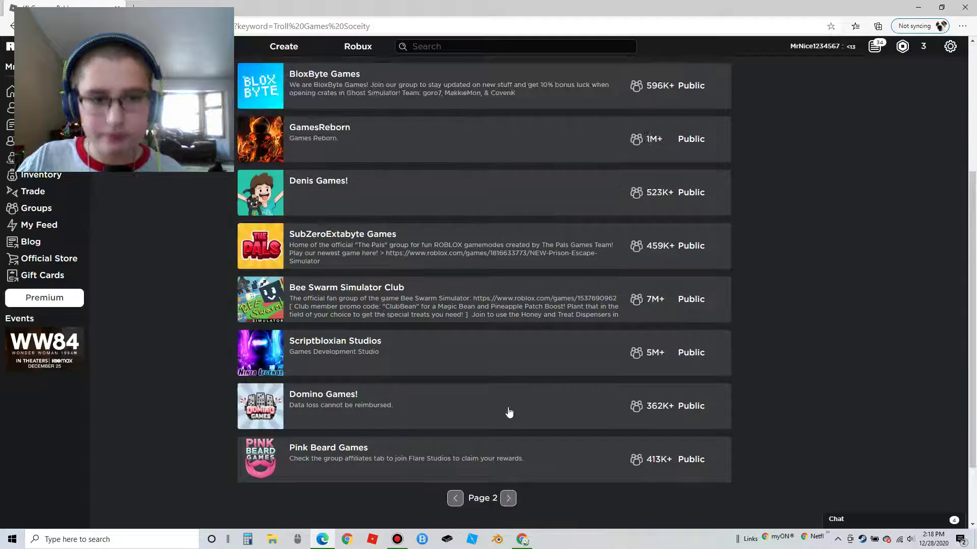
pyautogui.scroll(-3)
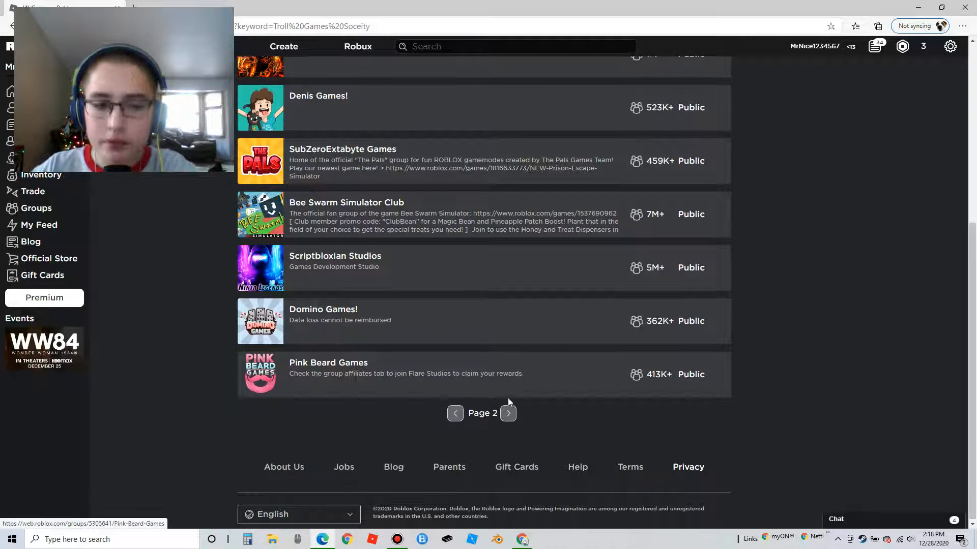
pyautogui.click(508, 413)
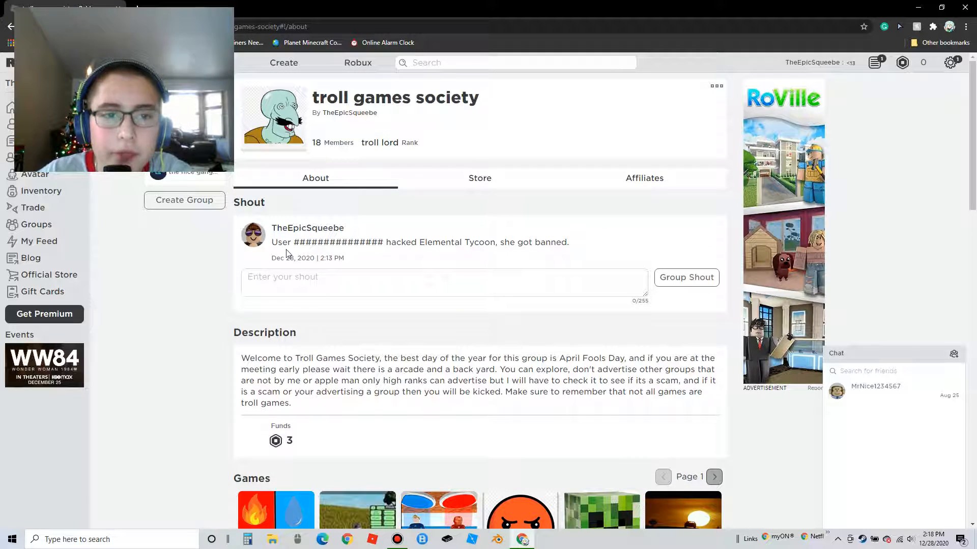
# Scroll through the troll games society wall posts down to the oldest July 2020 post
pyautogui.scroll(-3)
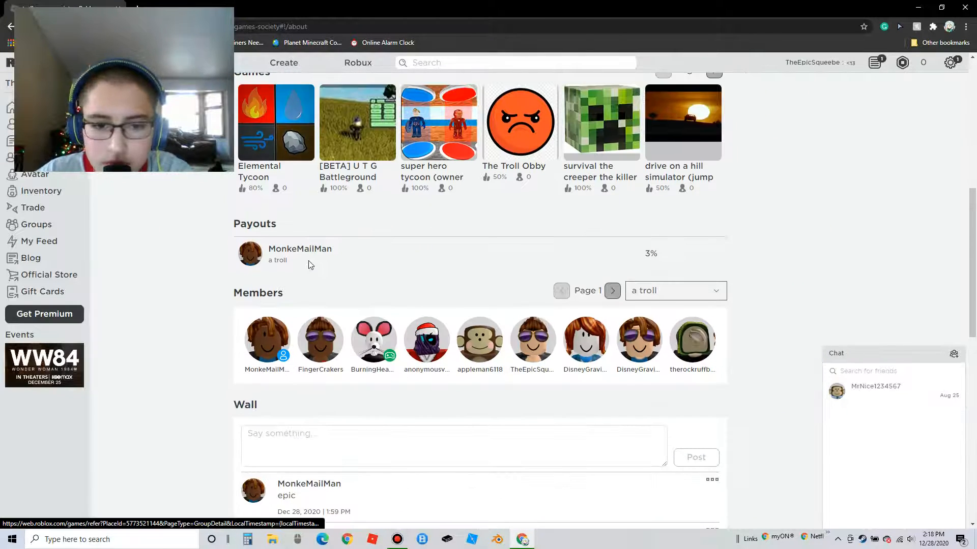
pyautogui.scroll(-3)
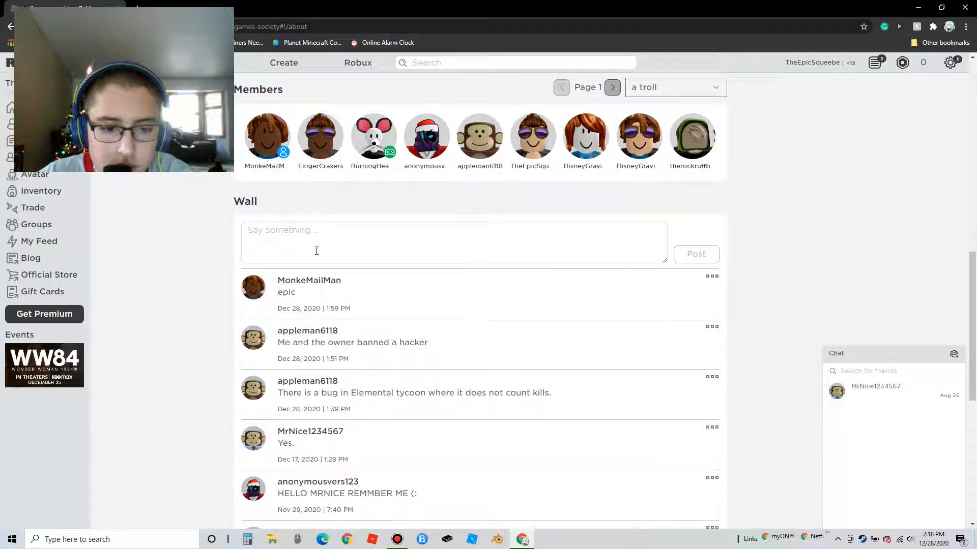
pyautogui.scroll(-3)
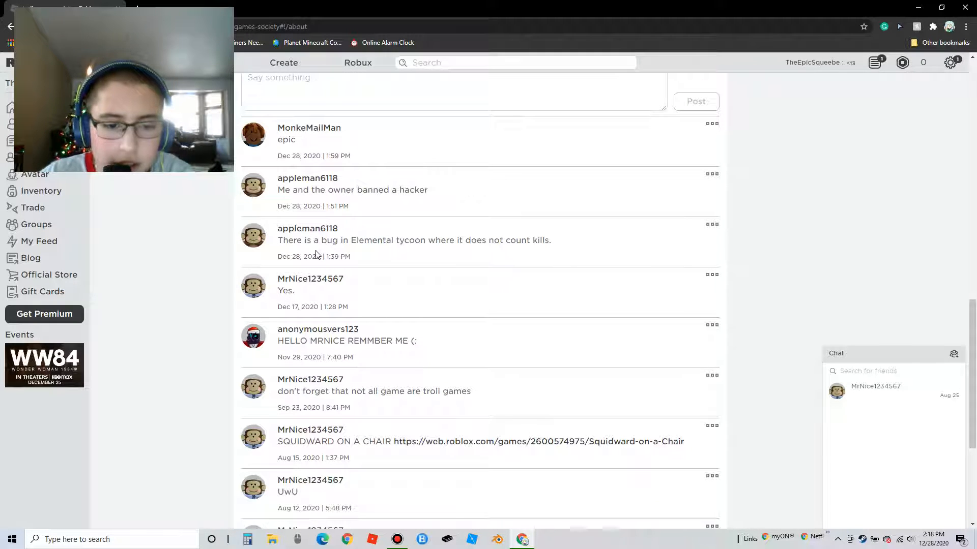
pyautogui.moveTo(597, 464)
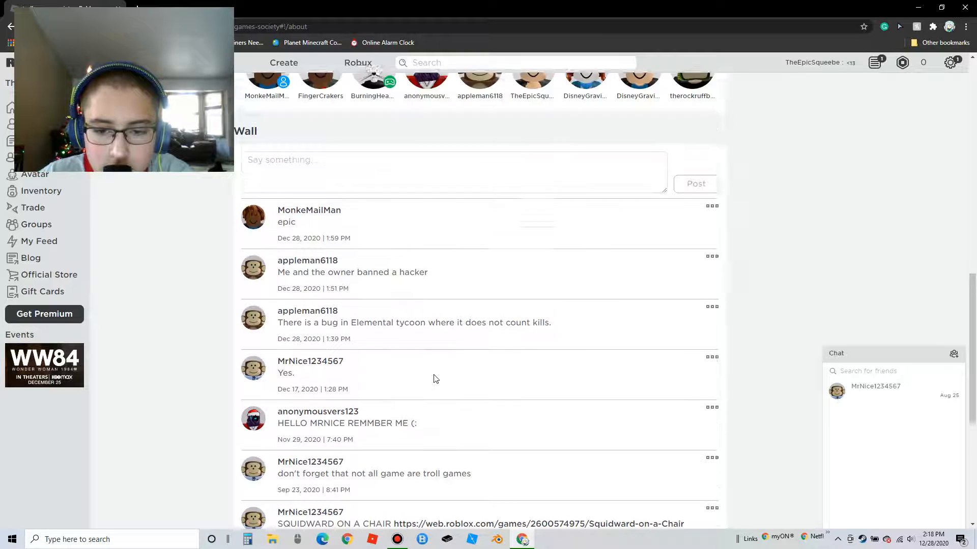
pyautogui.scroll(3)
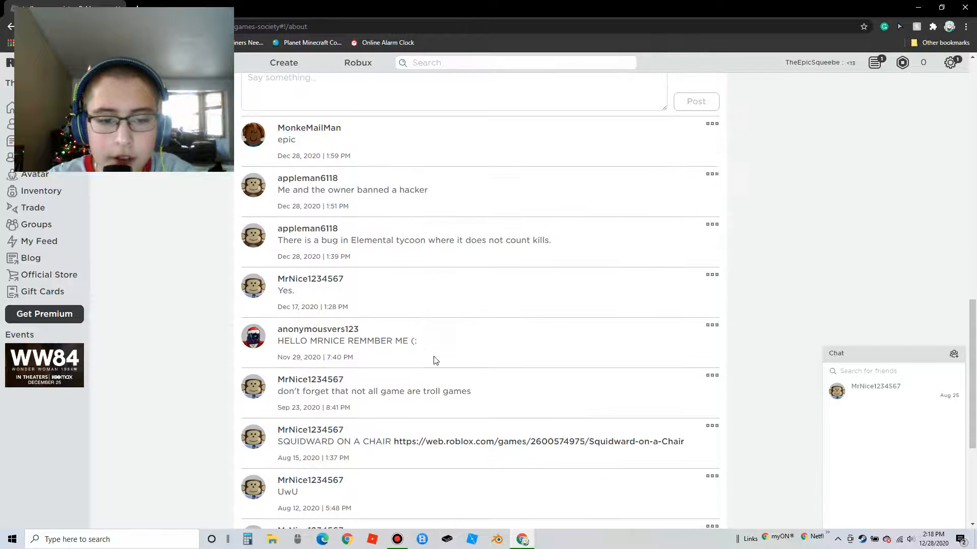
pyautogui.moveTo(515, 448)
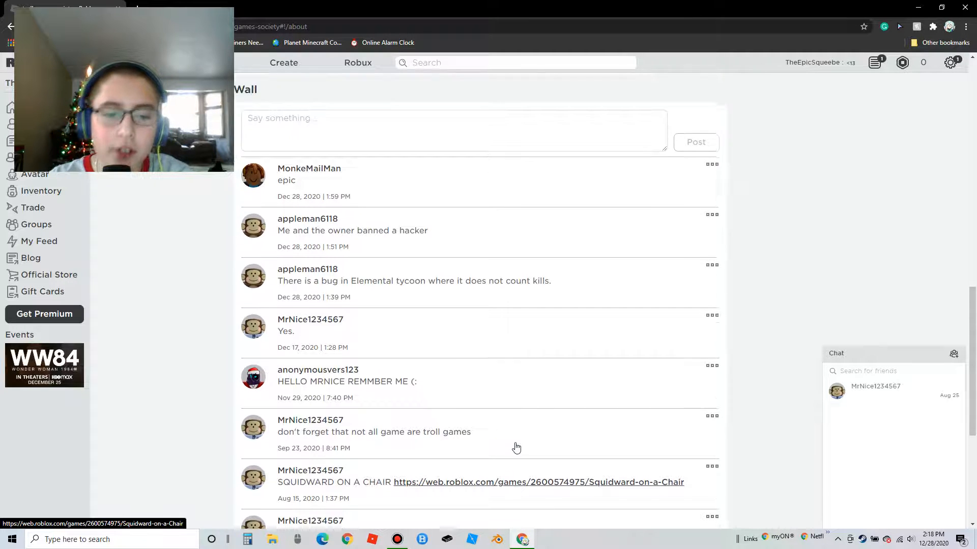
pyautogui.scroll(-3)
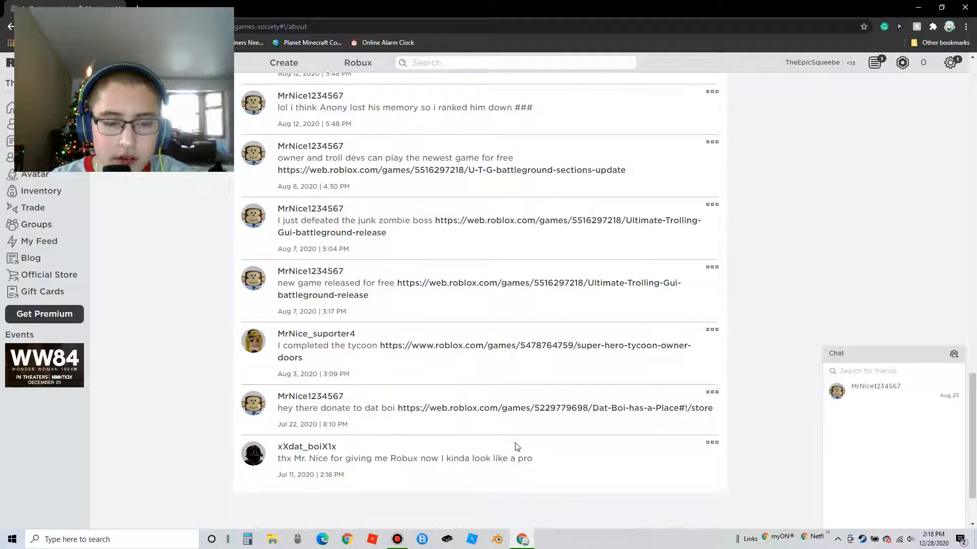
pyautogui.scroll(-3)
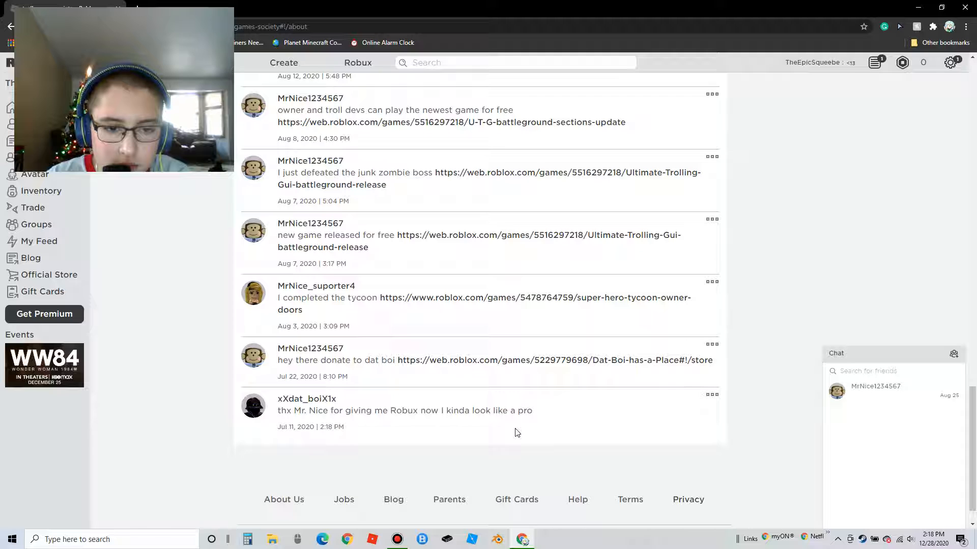
pyautogui.moveTo(558, 373)
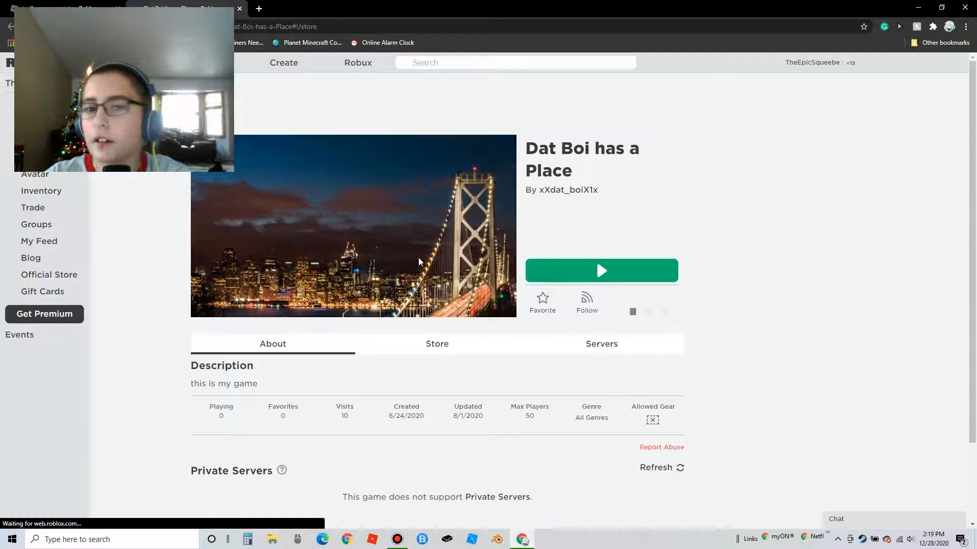
# Browse Dat Boi has a Place's donate passes in Store, then view its empty Servers list
pyautogui.click(437, 344)
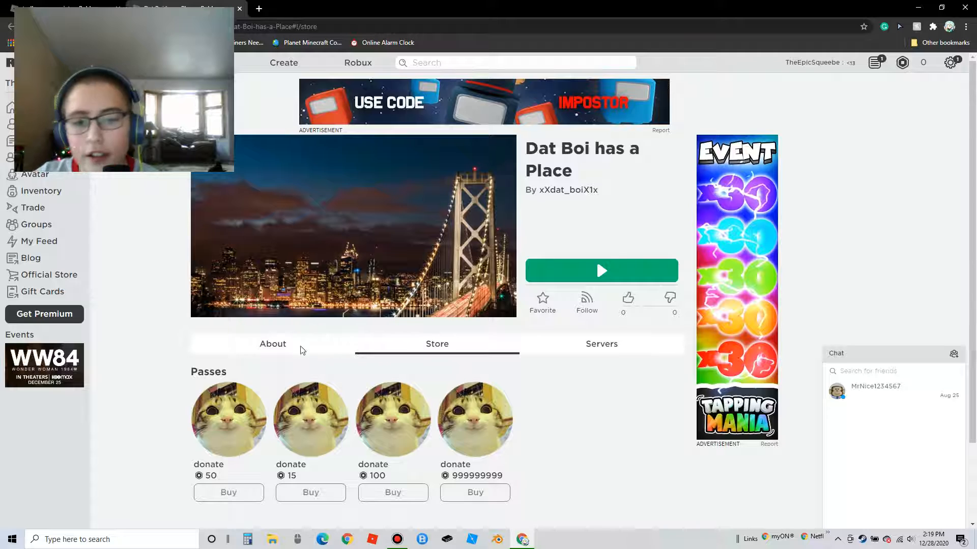
pyautogui.scroll(-3)
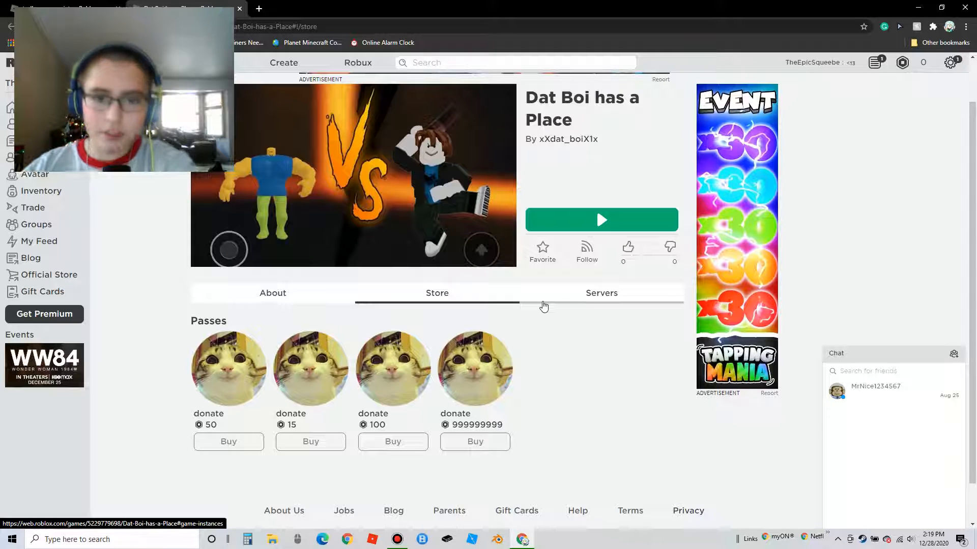
pyautogui.moveTo(543, 249)
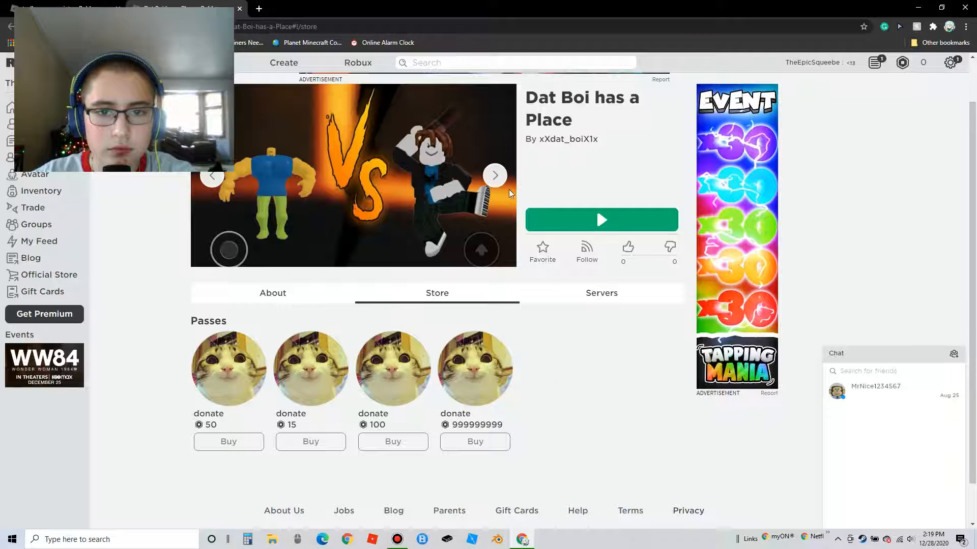
pyautogui.click(494, 175)
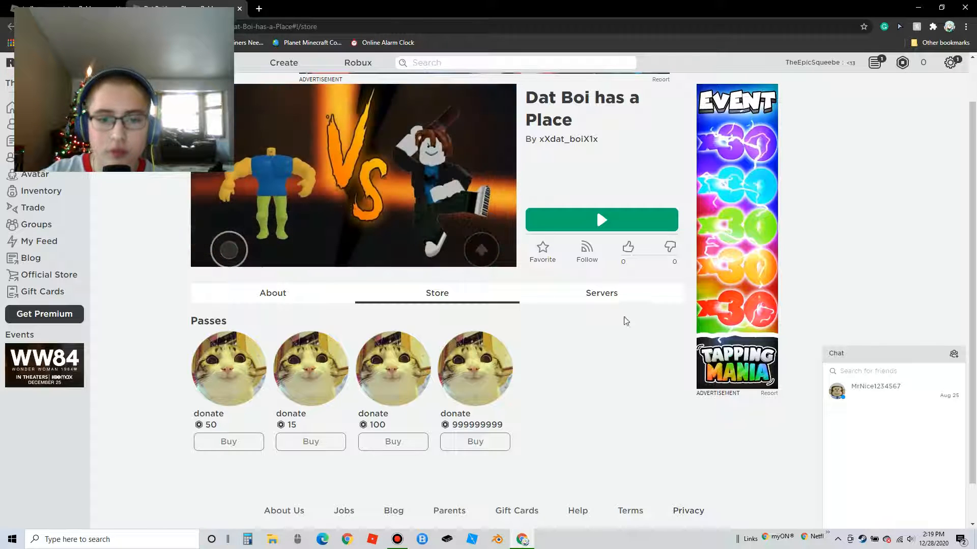
pyautogui.click(601, 293)
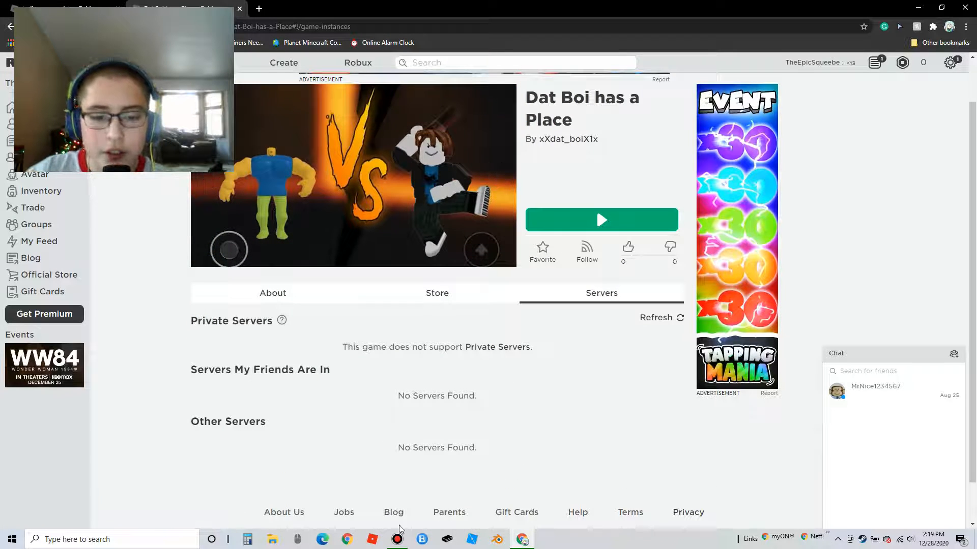
pyautogui.click(397, 539)
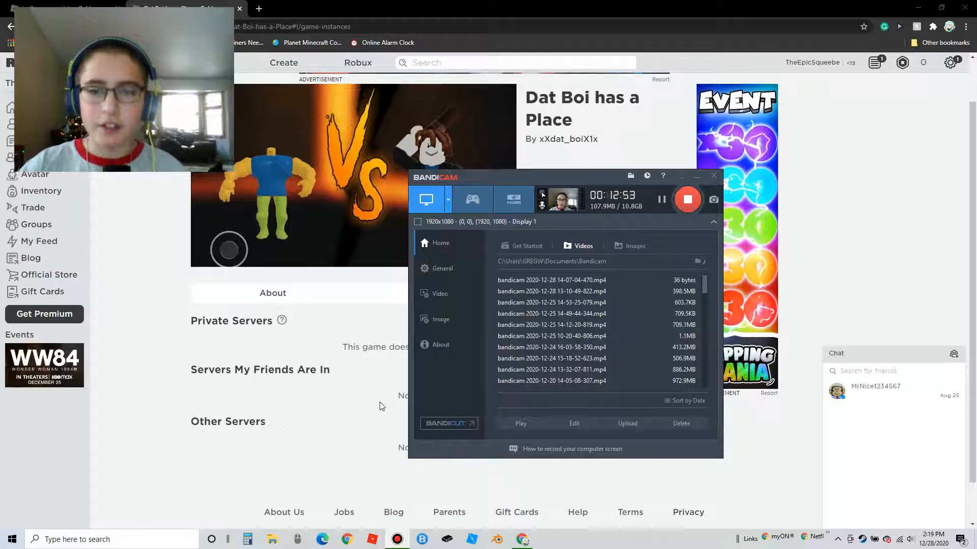
pyautogui.moveTo(355, 357)
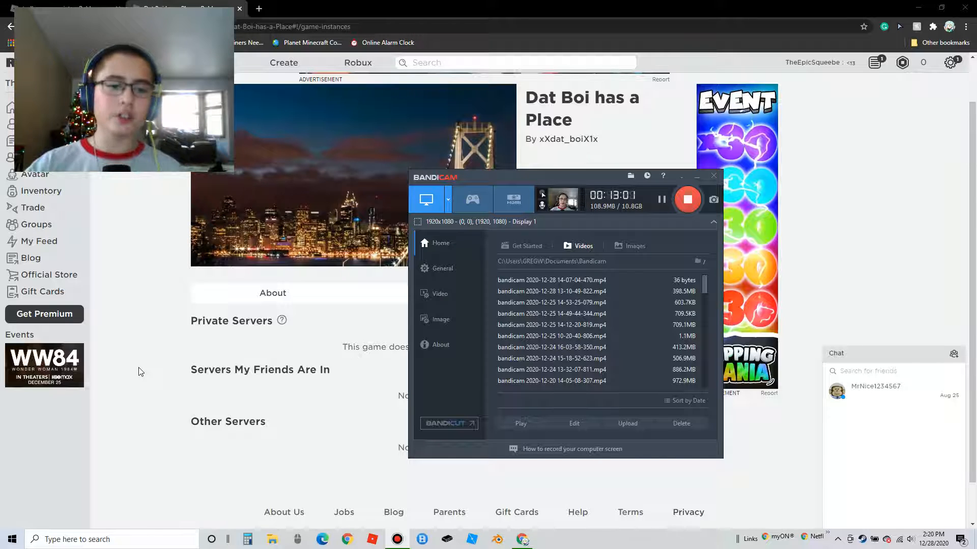
pyautogui.click(714, 175)
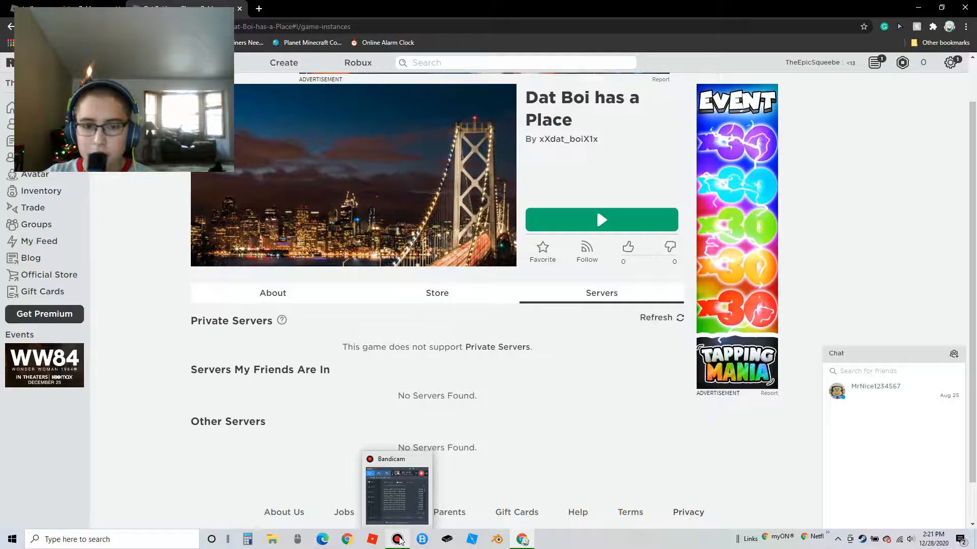
pyautogui.click(397, 539)
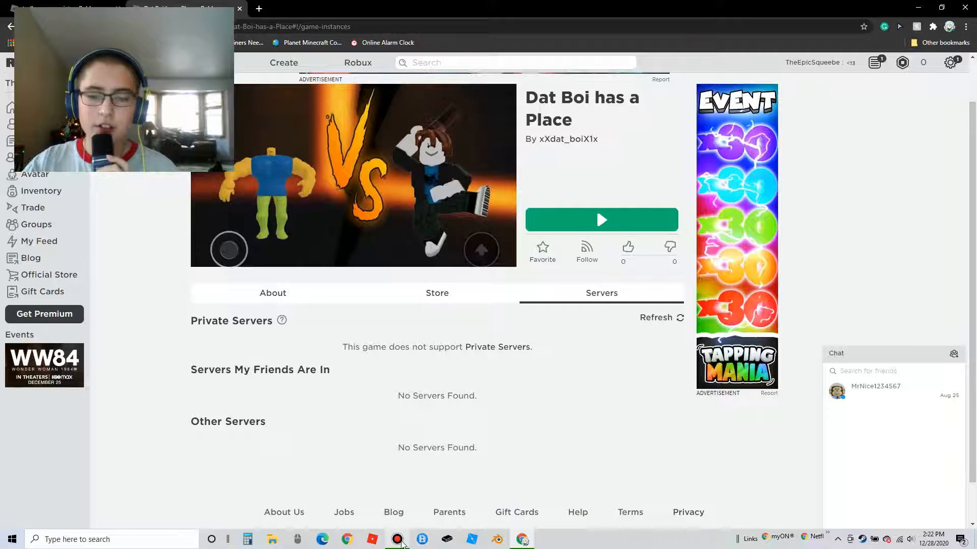
pyautogui.click(397, 539)
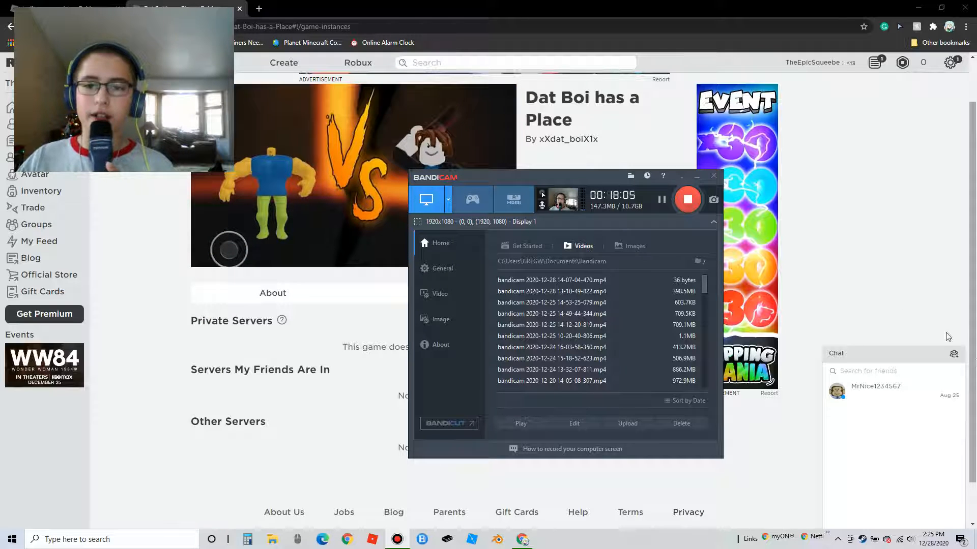
pyautogui.moveTo(662, 200)
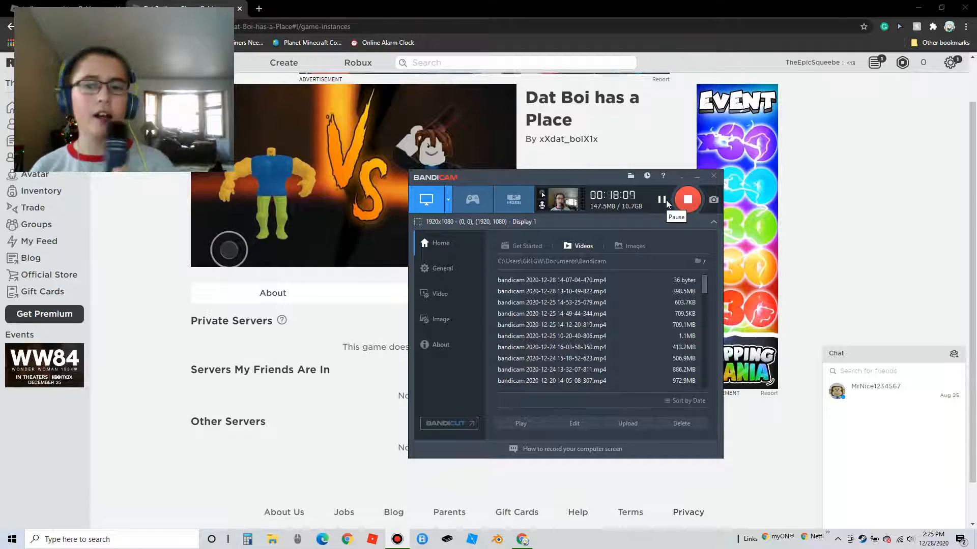